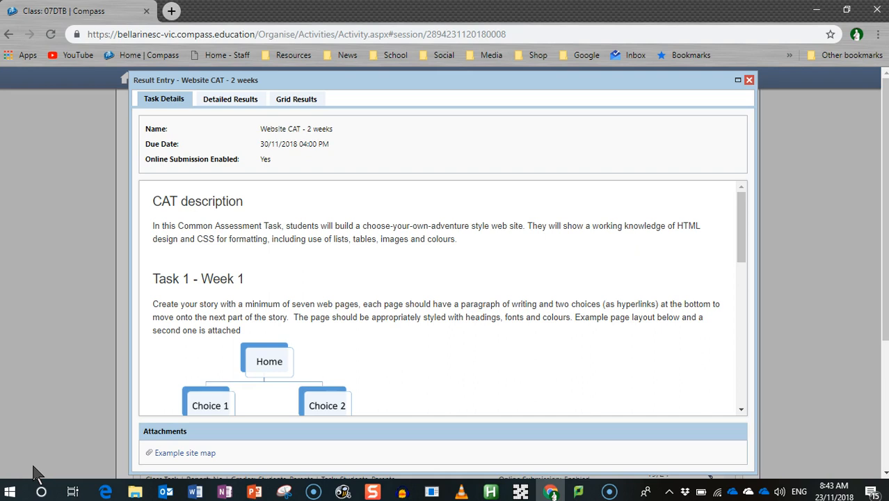
{"action": "mouse_move", "coordinate": [198, 350]}
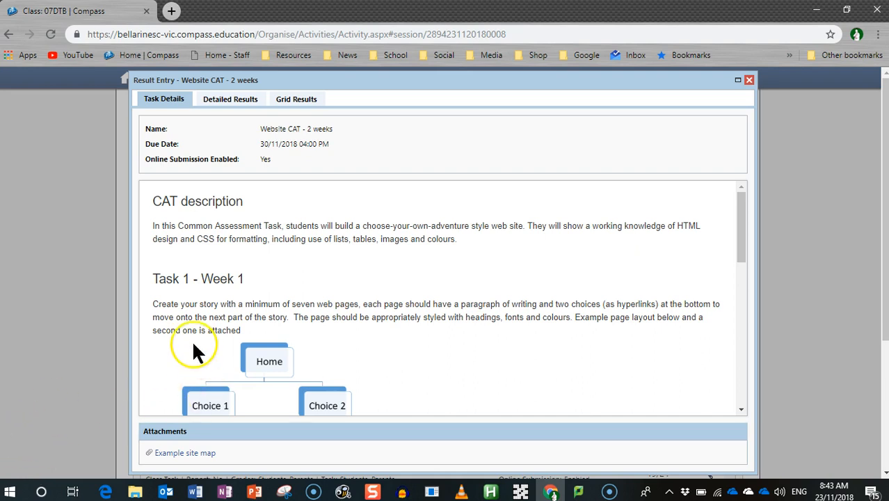
- Scroll the Website CAT task details down to the example site map diagram below Task 1
{"action": "scroll", "scroll_direction": "down", "scroll_amount": 3}
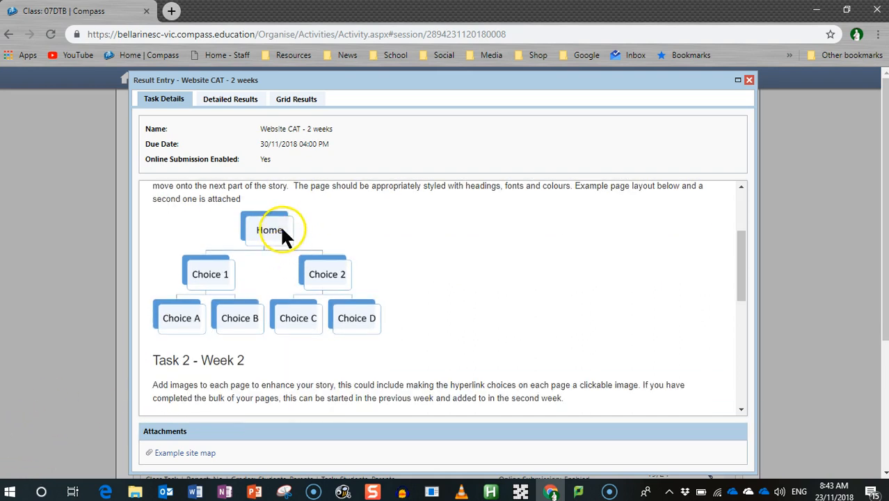
{"action": "mouse_move", "coordinate": [278, 235]}
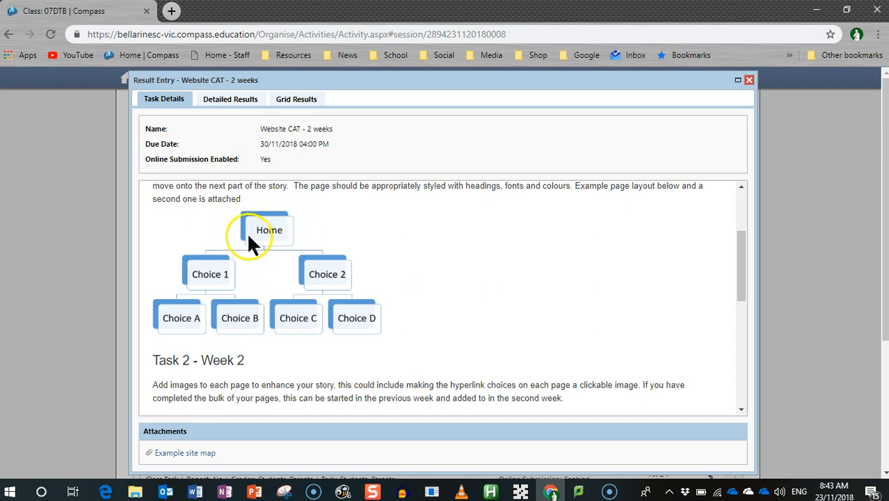
{"action": "mouse_move", "coordinate": [286, 230]}
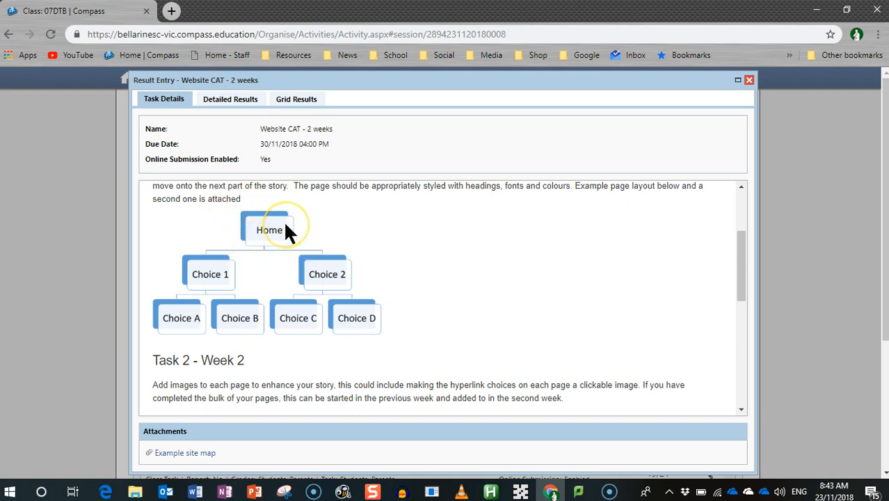
{"action": "mouse_move", "coordinate": [285, 231]}
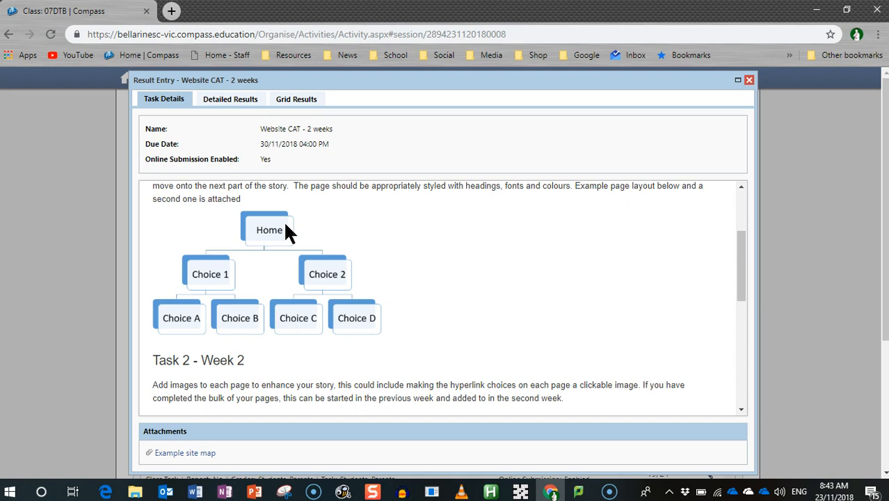
{"action": "mouse_move", "coordinate": [259, 261]}
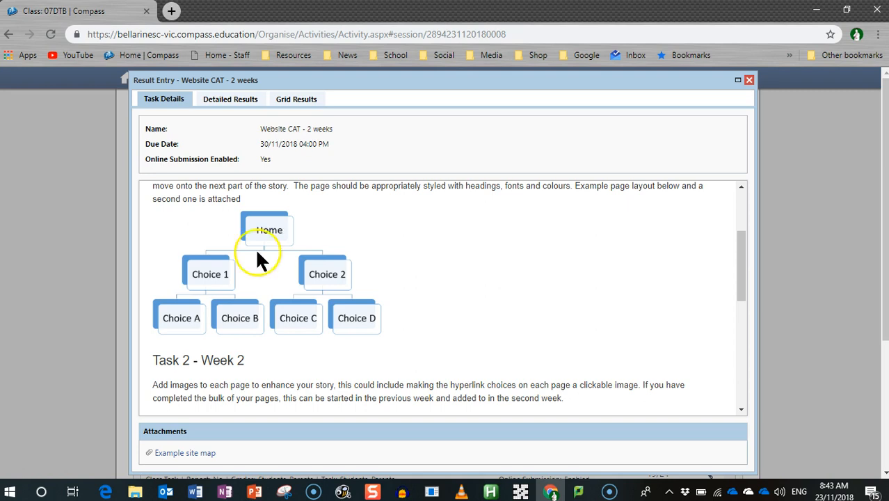
{"action": "mouse_move", "coordinate": [205, 295]}
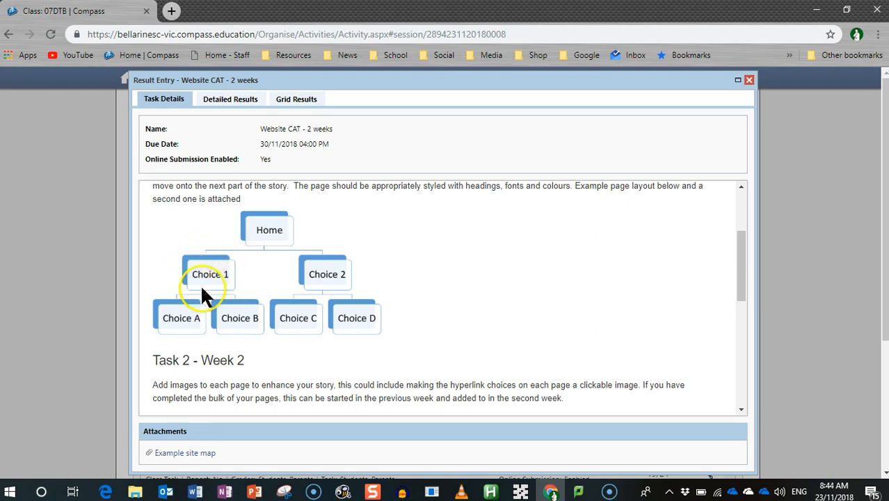
{"action": "mouse_move", "coordinate": [235, 270]}
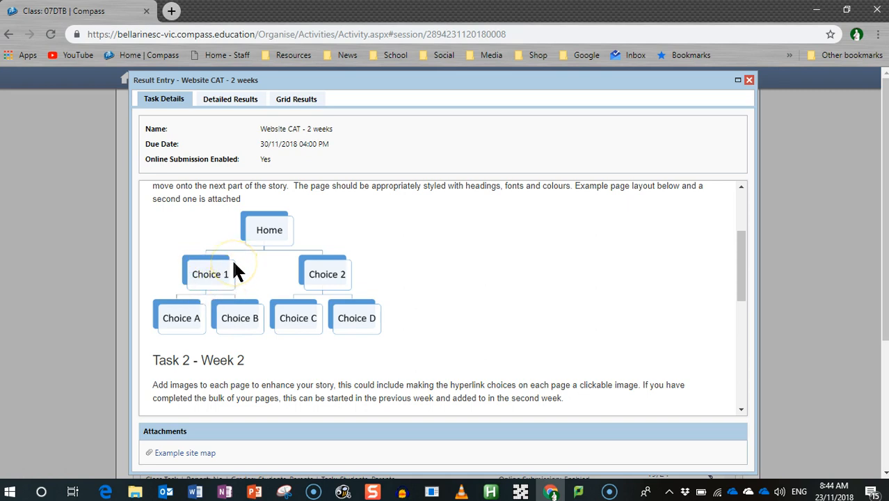
{"action": "mouse_move", "coordinate": [340, 266]}
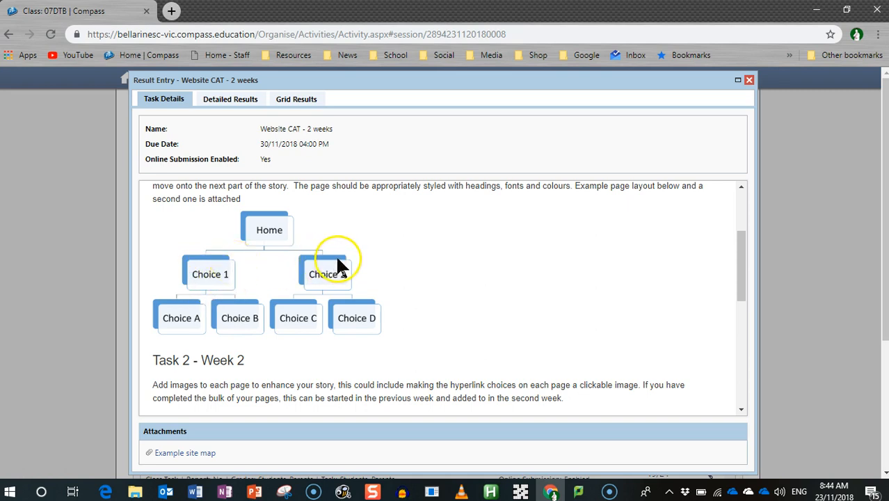
{"action": "mouse_move", "coordinate": [328, 295]}
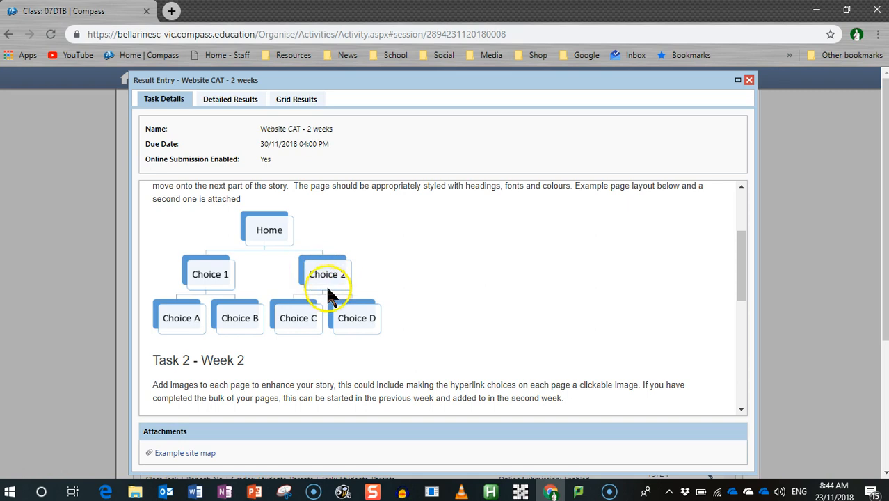
{"action": "mouse_move", "coordinate": [200, 303]}
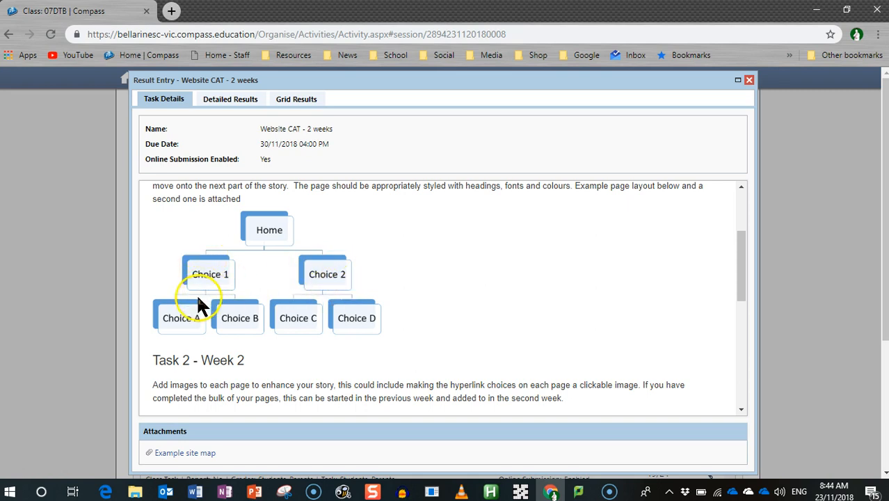
{"action": "mouse_move", "coordinate": [229, 271]}
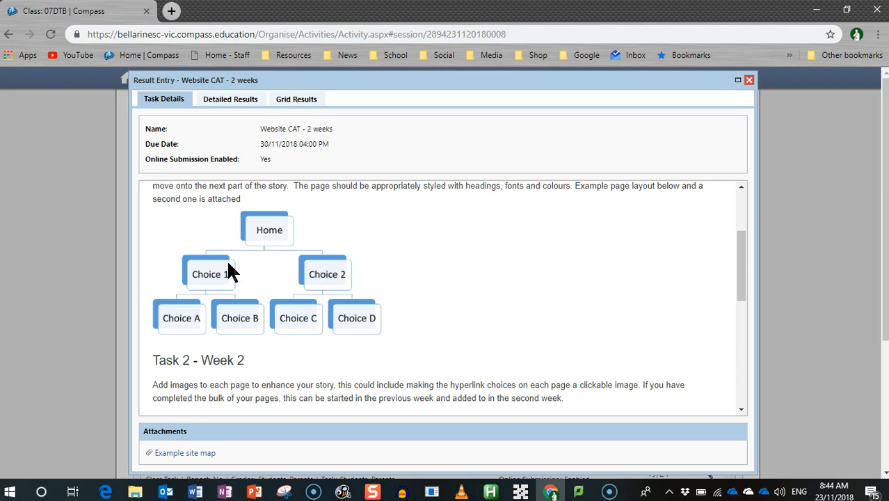
{"action": "mouse_move", "coordinate": [214, 305]}
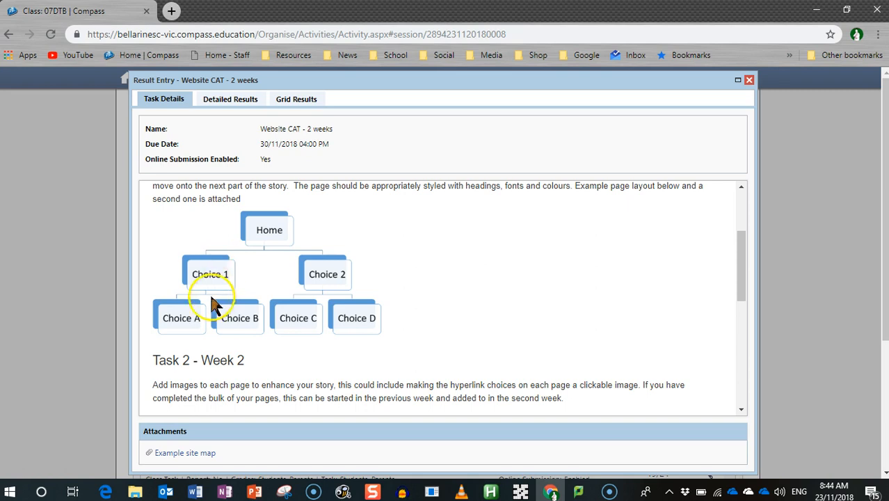
{"action": "mouse_move", "coordinate": [146, 301]}
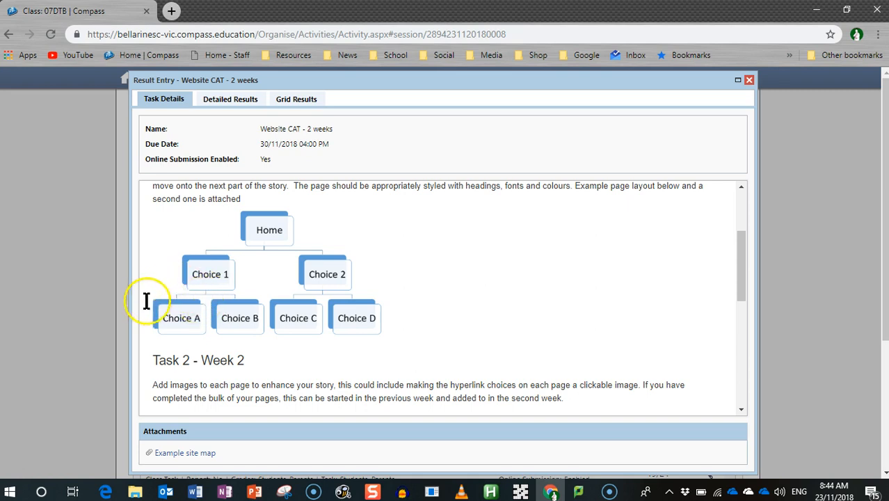
{"action": "mouse_move", "coordinate": [212, 317]}
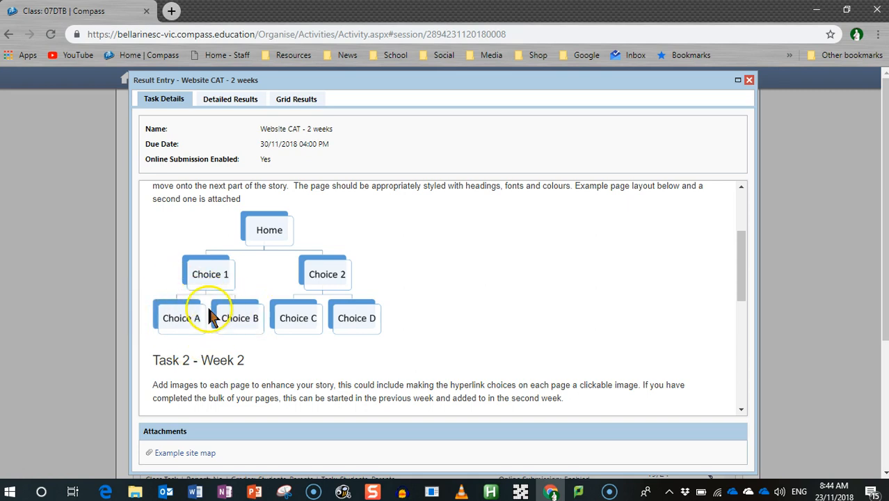
{"action": "mouse_move", "coordinate": [231, 341]}
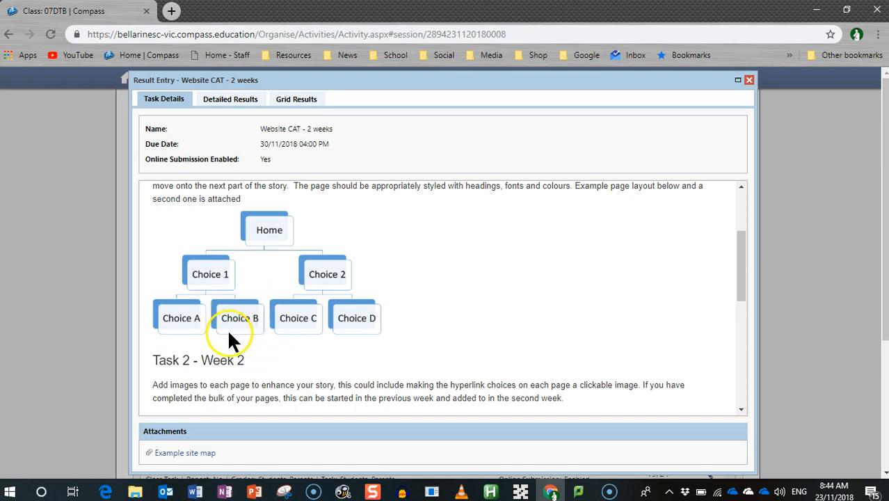
{"action": "mouse_move", "coordinate": [259, 322]}
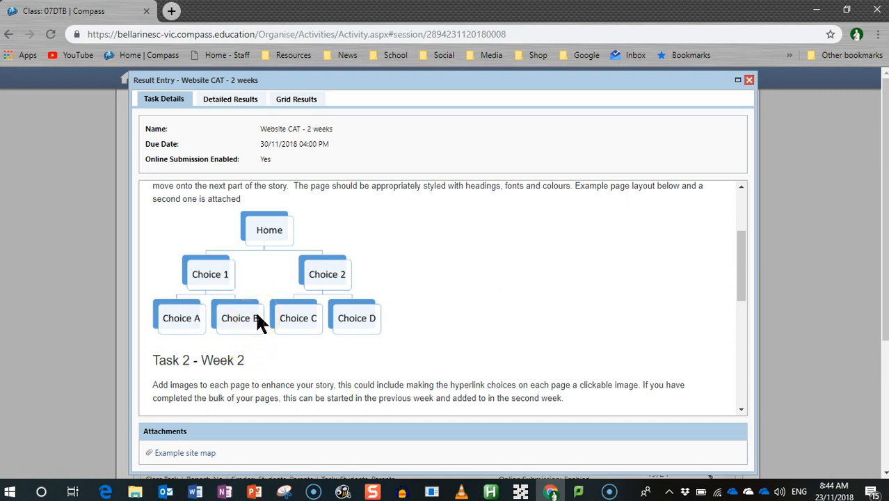
{"action": "mouse_move", "coordinate": [331, 256]}
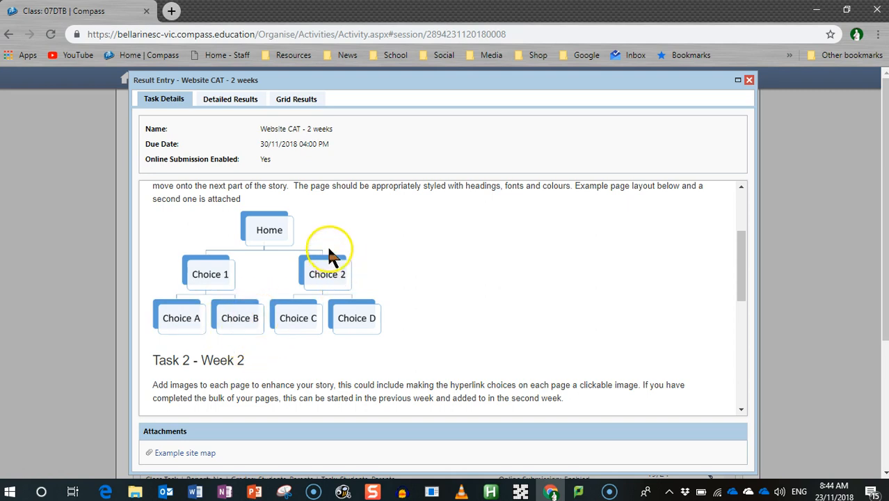
{"action": "mouse_move", "coordinate": [315, 308]}
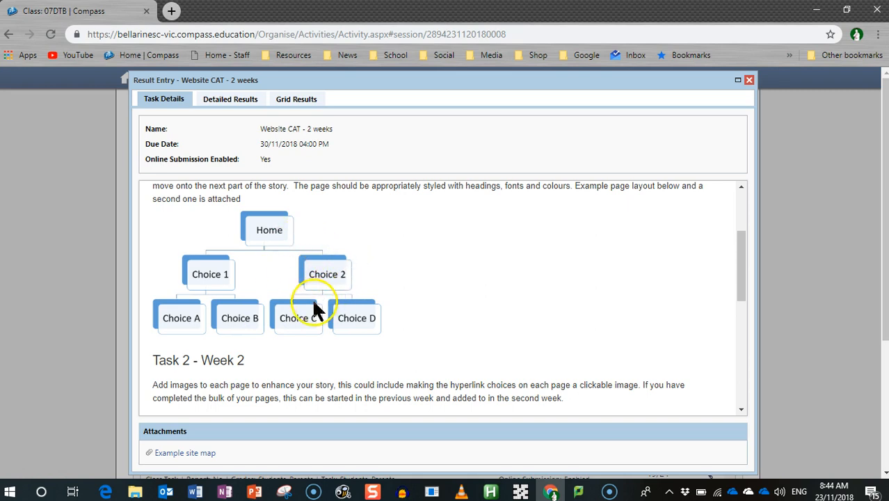
{"action": "mouse_move", "coordinate": [320, 317]}
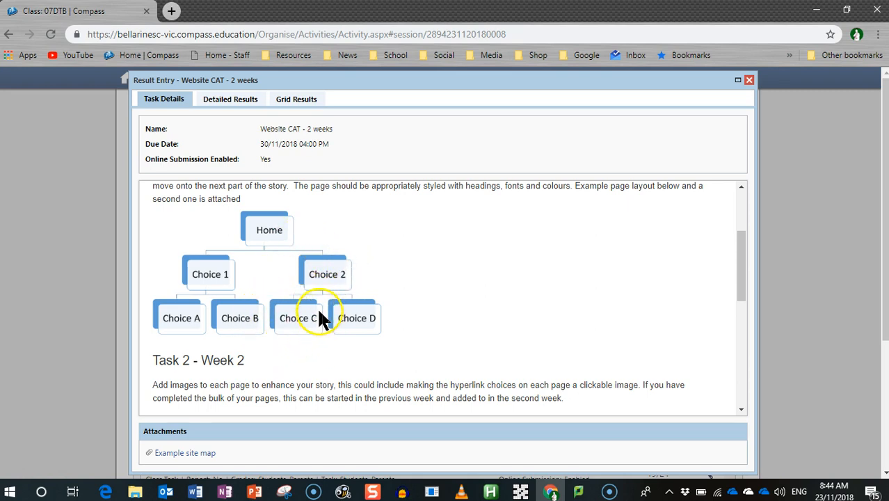
{"action": "mouse_move", "coordinate": [387, 317]}
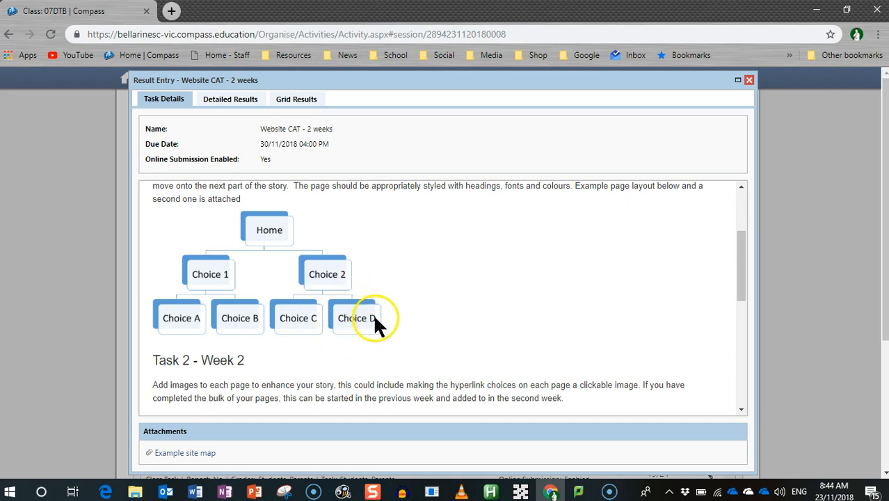
{"action": "mouse_move", "coordinate": [314, 328]}
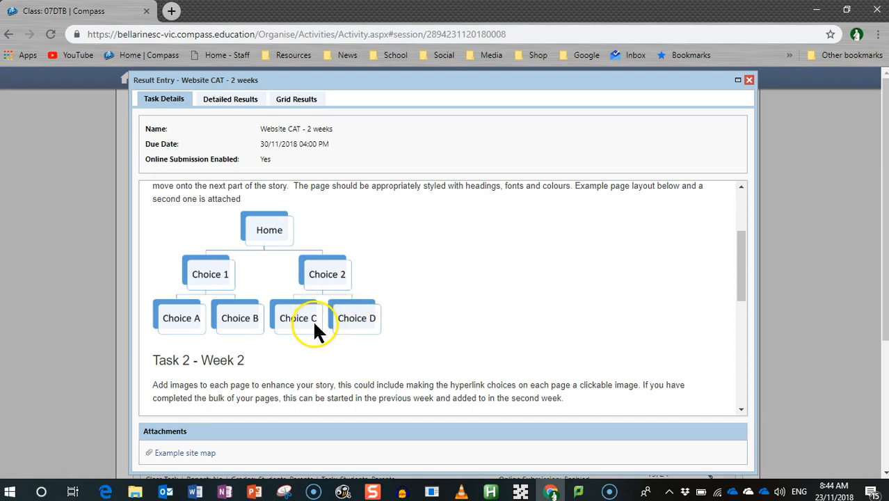
{"action": "scroll", "scroll_direction": "down", "scroll_amount": 3}
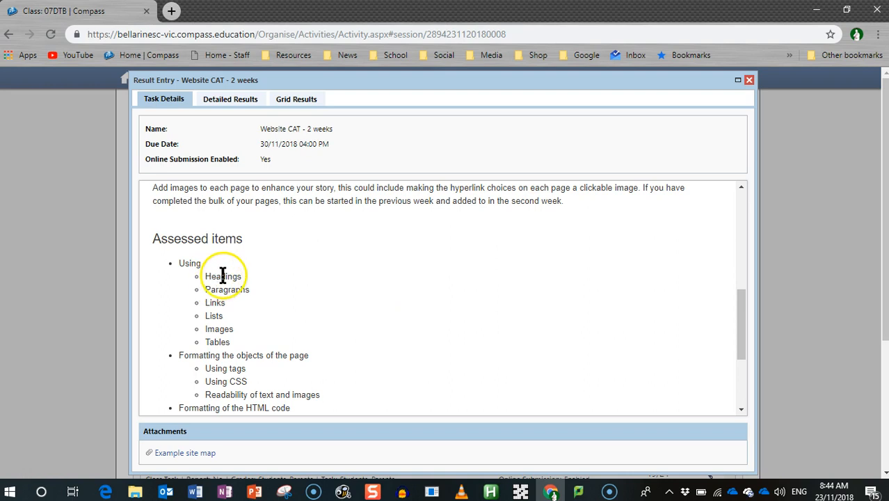
{"action": "mouse_move", "coordinate": [224, 302]}
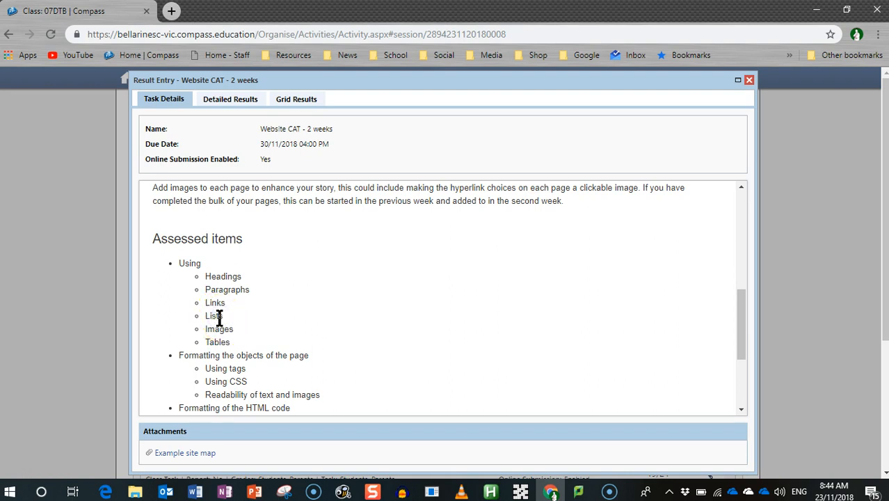
{"action": "mouse_move", "coordinate": [240, 312]}
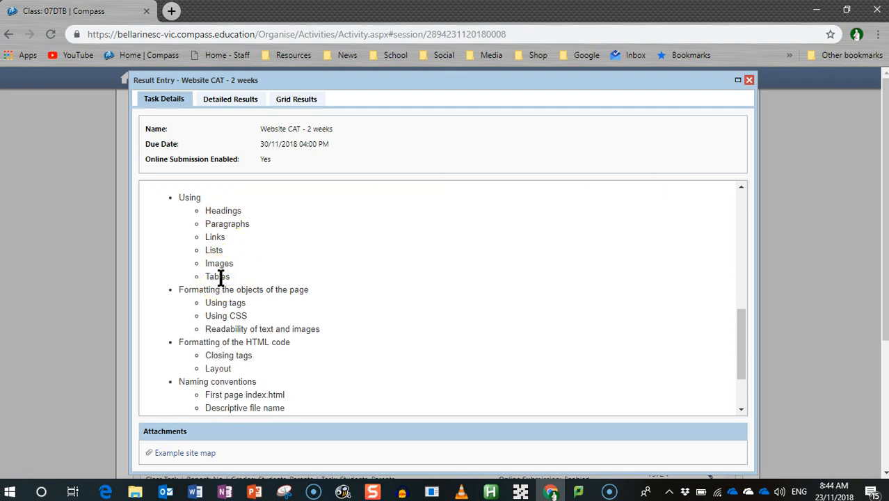
{"action": "mouse_move", "coordinate": [229, 302]}
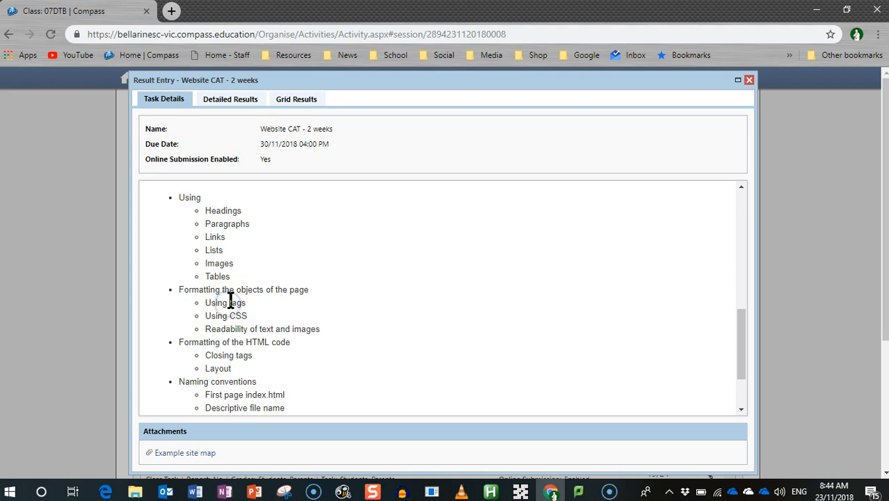
{"action": "mouse_move", "coordinate": [241, 315]}
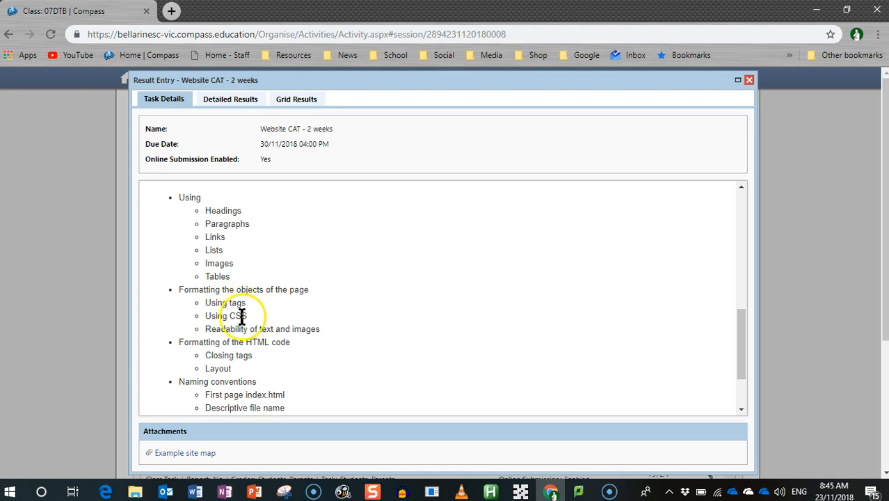
{"action": "mouse_move", "coordinate": [241, 318]}
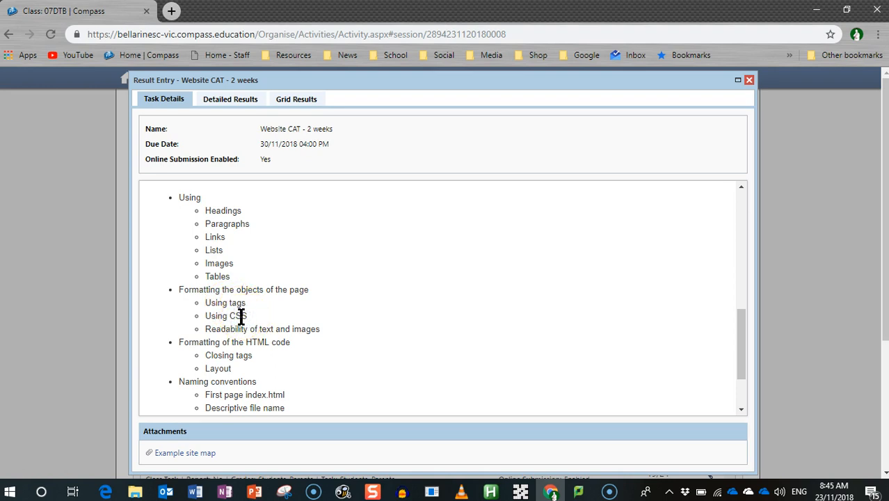
{"action": "mouse_move", "coordinate": [320, 331]}
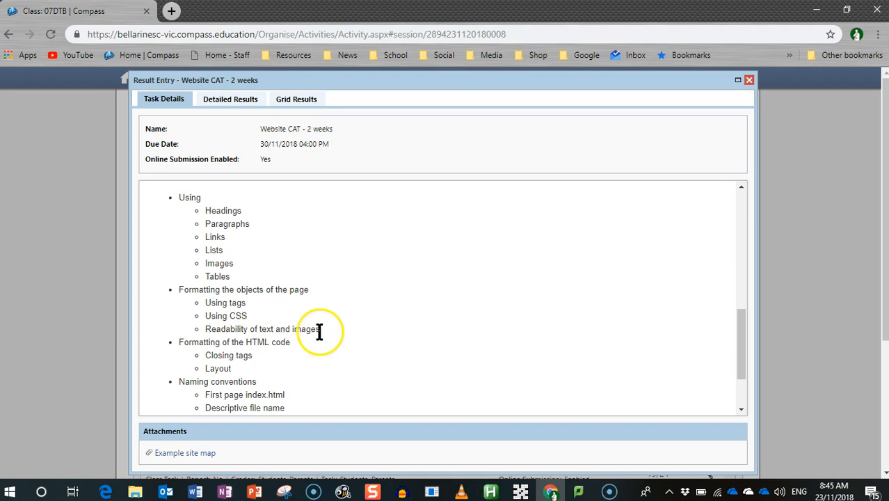
{"action": "mouse_move", "coordinate": [224, 356]}
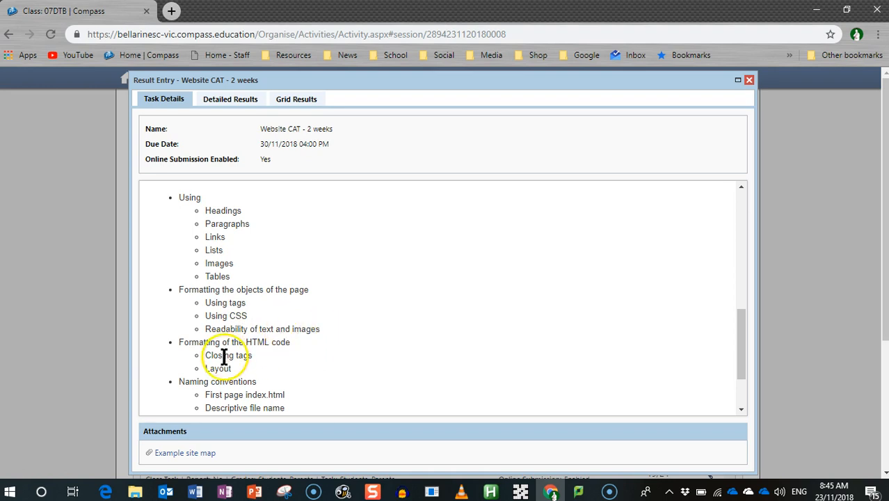
{"action": "mouse_move", "coordinate": [273, 314]}
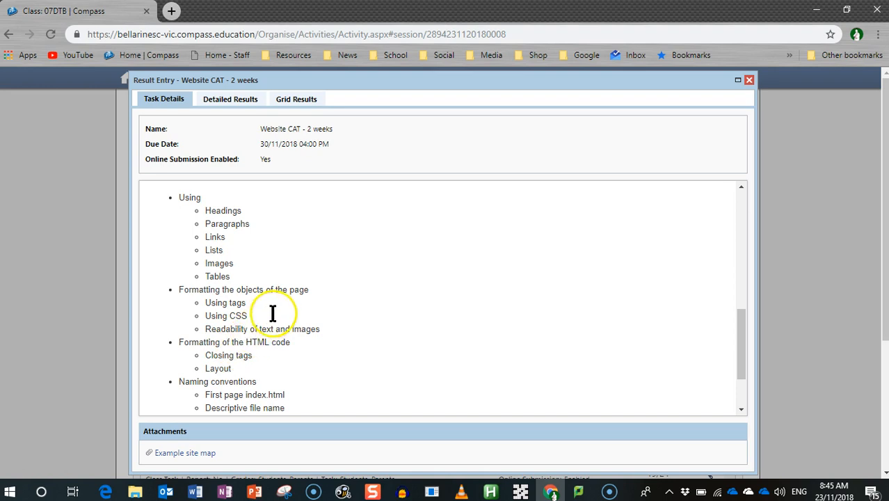
{"action": "scroll", "scroll_direction": "down", "scroll_amount": 3}
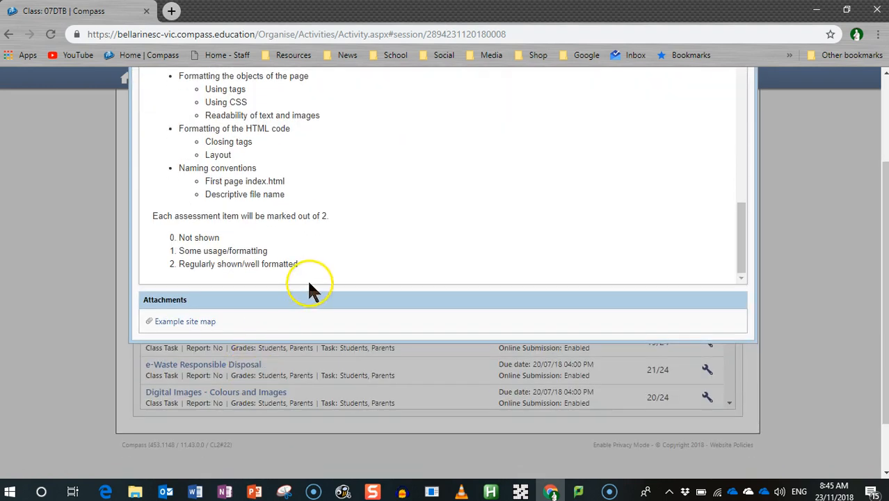
{"action": "scroll", "scroll_direction": "up", "scroll_amount": 3}
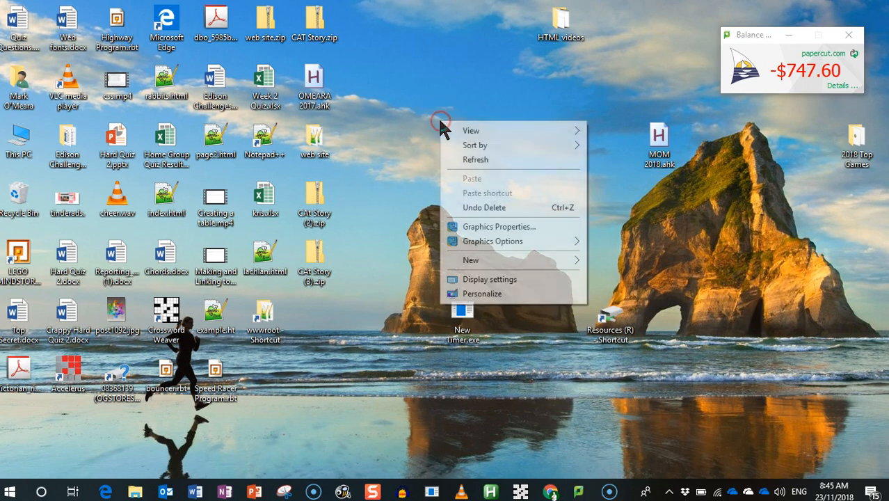
{"action": "mouse_move", "coordinate": [500, 264]}
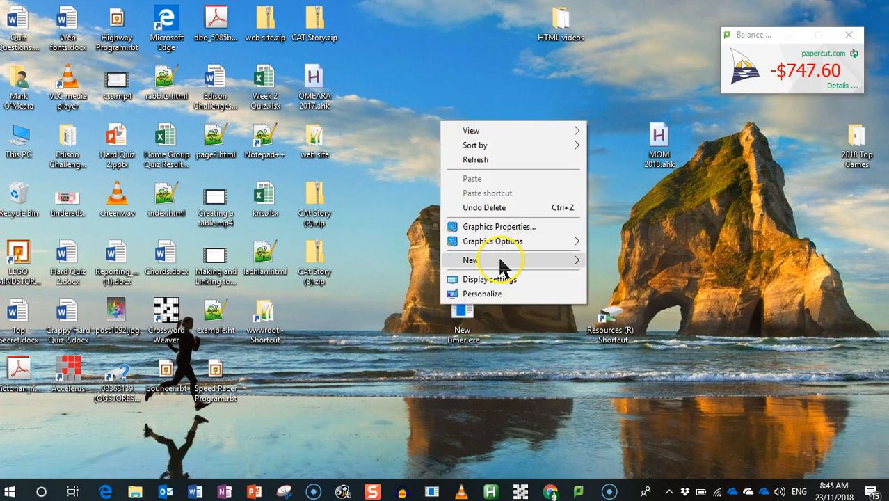
- Create a new desktop folder and name it CAT Story
{"action": "left_click", "coordinate": [470, 260]}
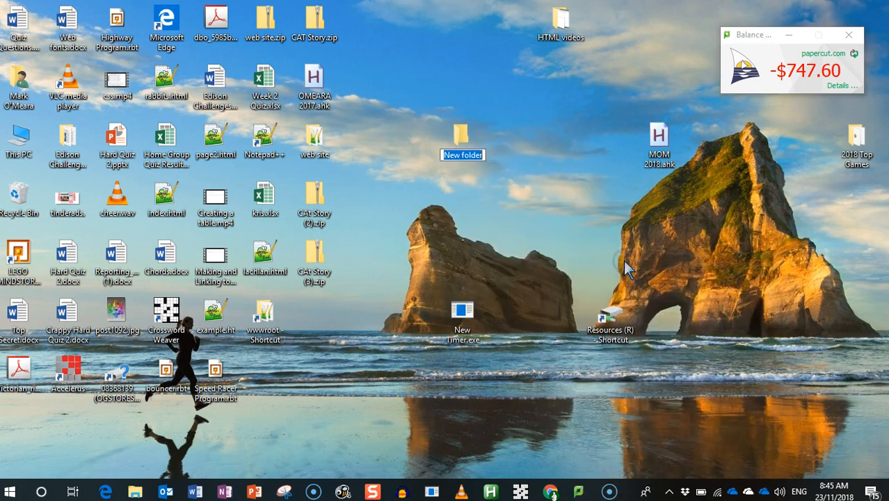
{"action": "type", "text": "CAT Story"}
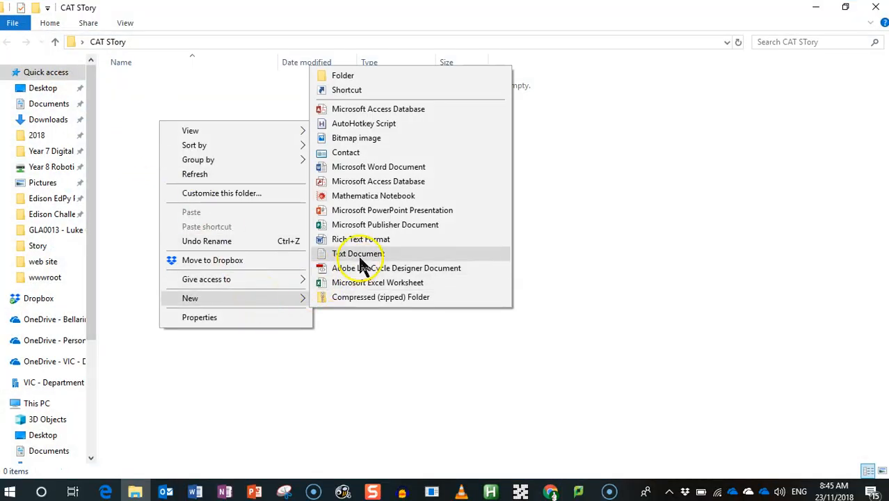
- Create two new text documents in the folder, renamed to index.html and cat.html
{"action": "left_click", "coordinate": [359, 253]}
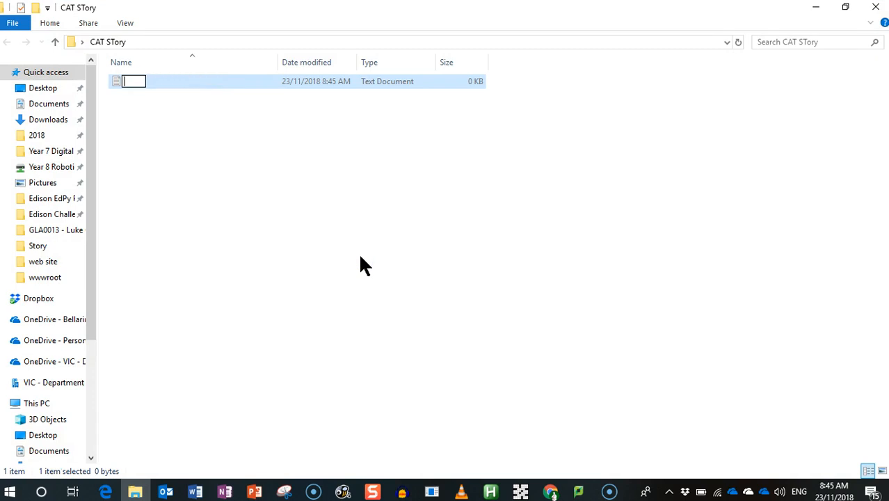
{"action": "type", "text": "index.html"}
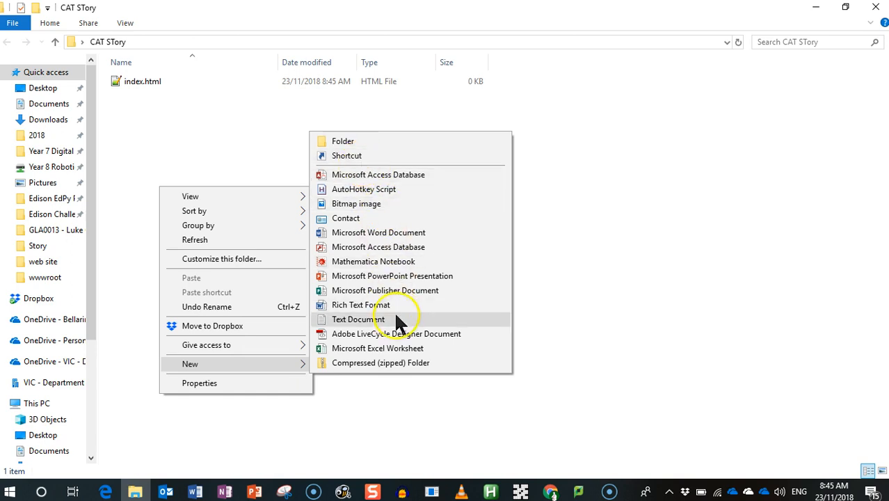
{"action": "left_click", "coordinate": [359, 318]}
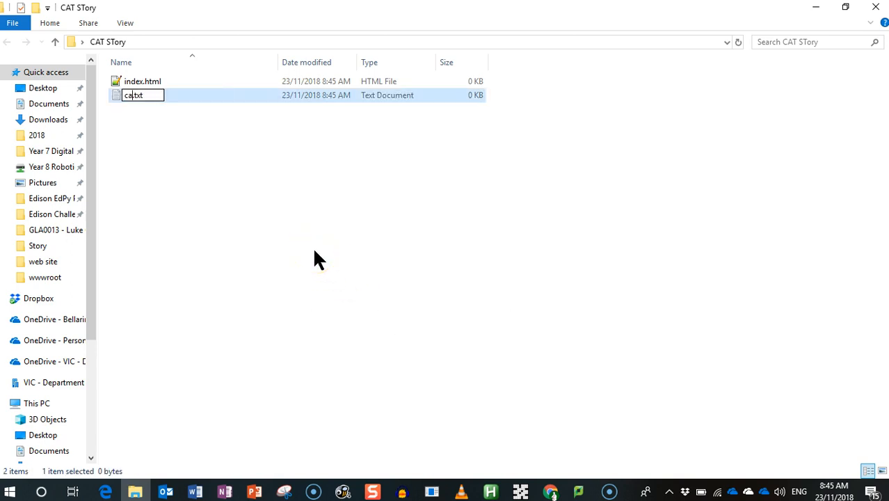
{"action": "type", "text": ".html"}
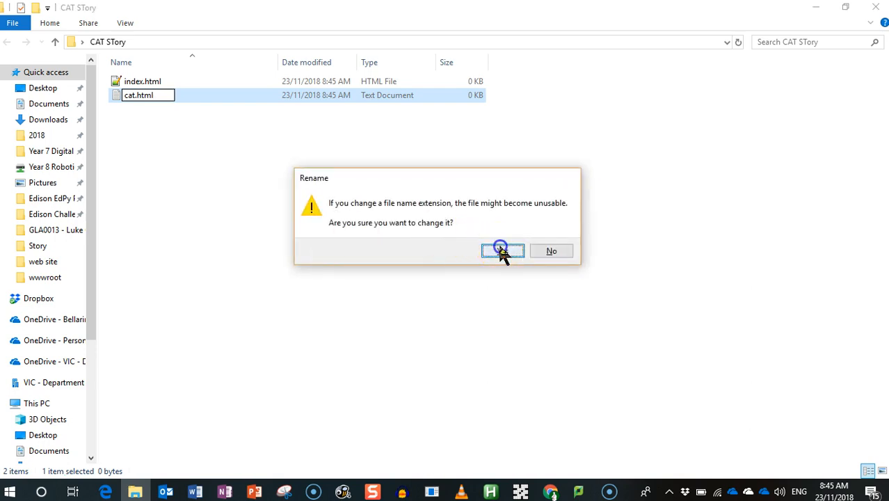
- Confirm cat.html's extension change and rename the pasted copies, including wash and play
{"action": "left_click", "coordinate": [502, 250]}
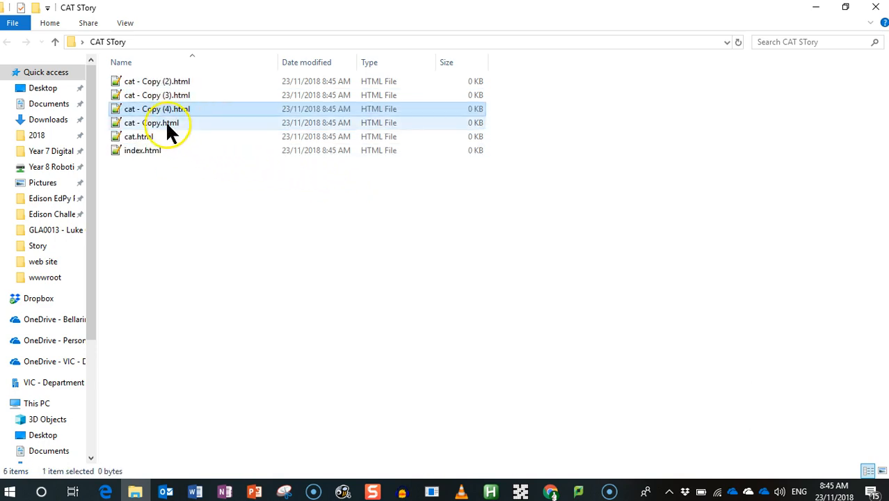
{"action": "left_click", "coordinate": [156, 122]}
{"action": "type", "text": "dog"}
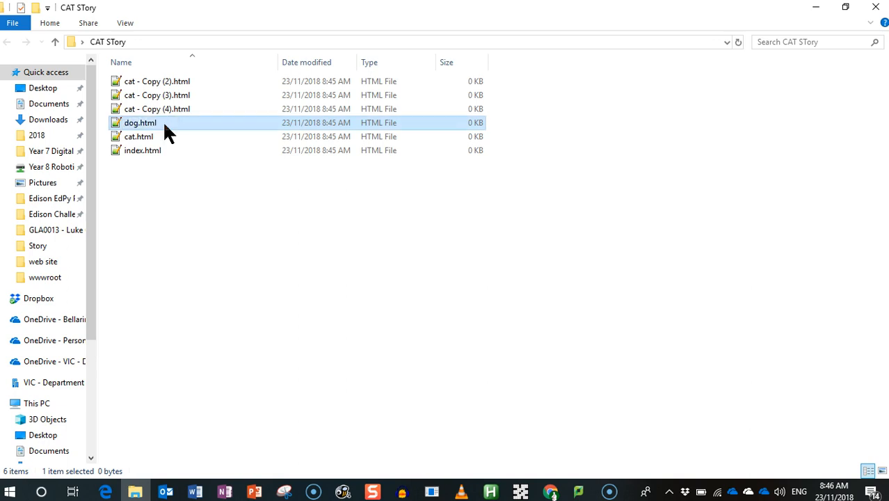
{"action": "left_click", "coordinate": [150, 108]}
{"action": "type", "text": "feed"}
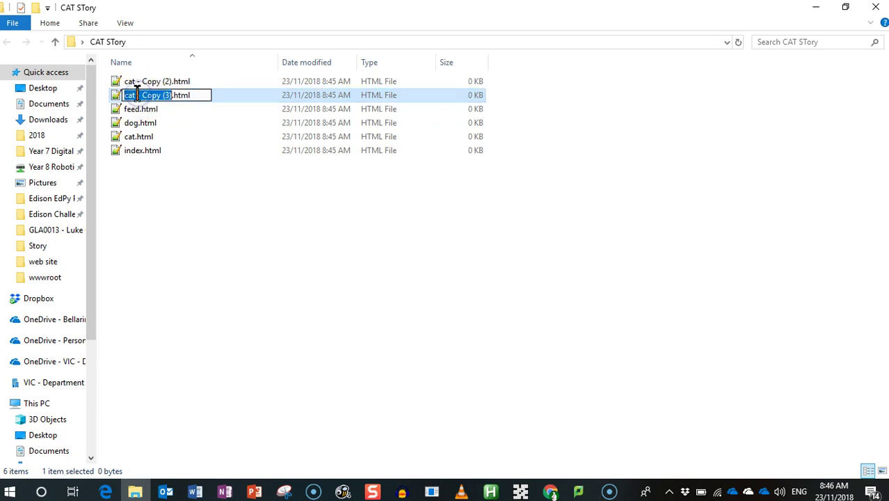
{"action": "type", "text": "wash.html"}
{"action": "left_click", "coordinate": [157, 81]}
{"action": "type", "text": "play"}
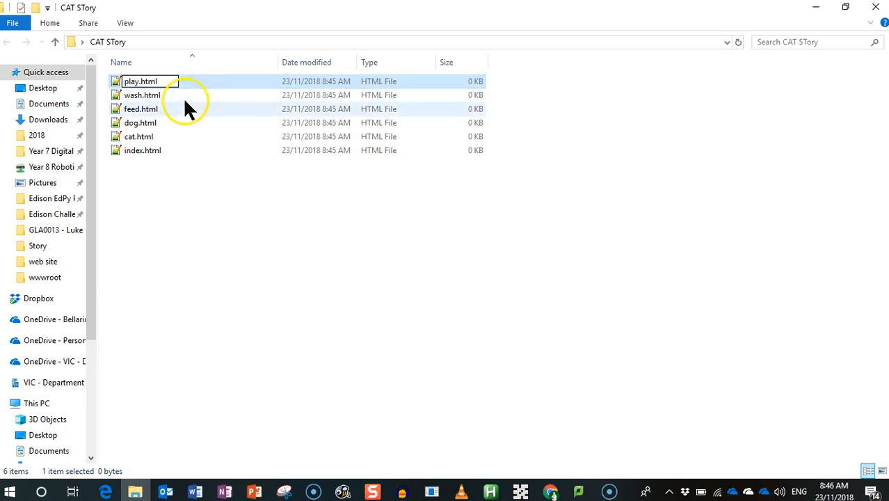
{"action": "left_click", "coordinate": [143, 150]}
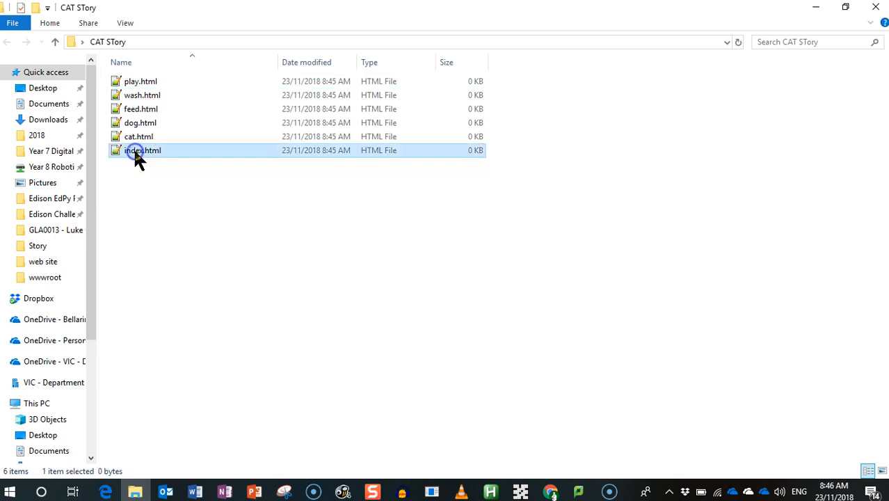
- Select cat, play and dog pages and start adding another page file via the context menu
{"action": "left_click", "coordinate": [140, 136]}
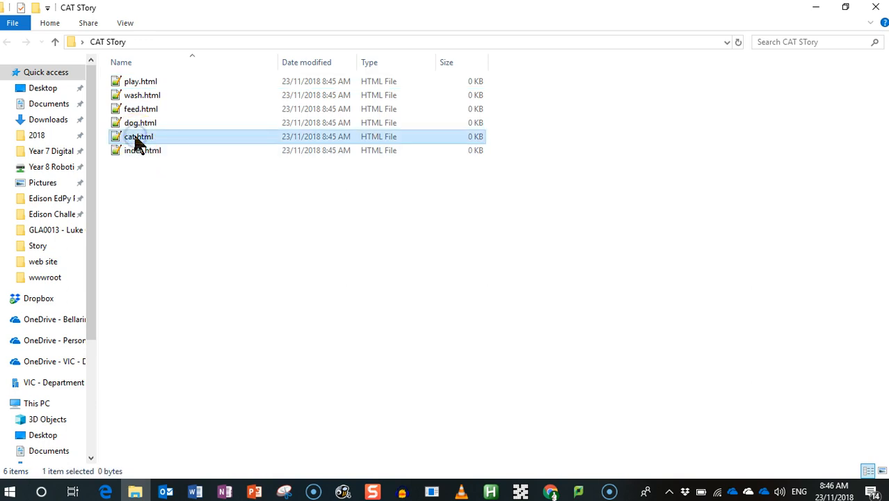
{"action": "mouse_move", "coordinate": [143, 81]}
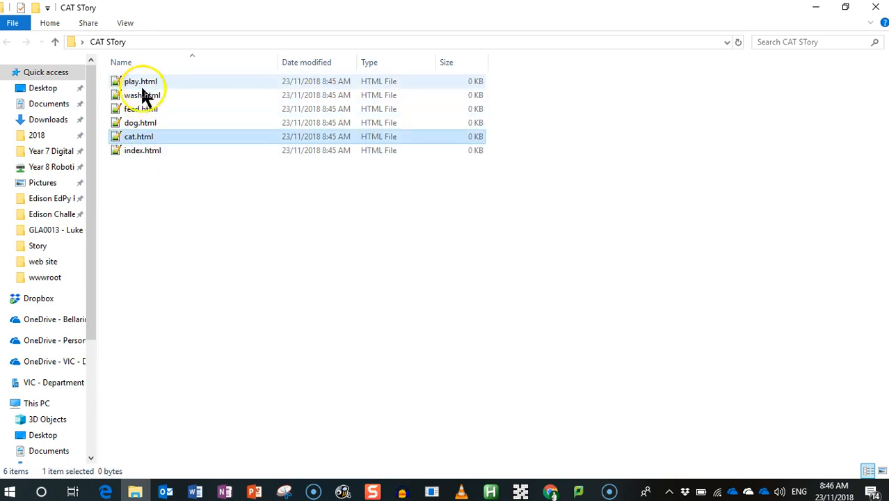
{"action": "mouse_move", "coordinate": [151, 112]}
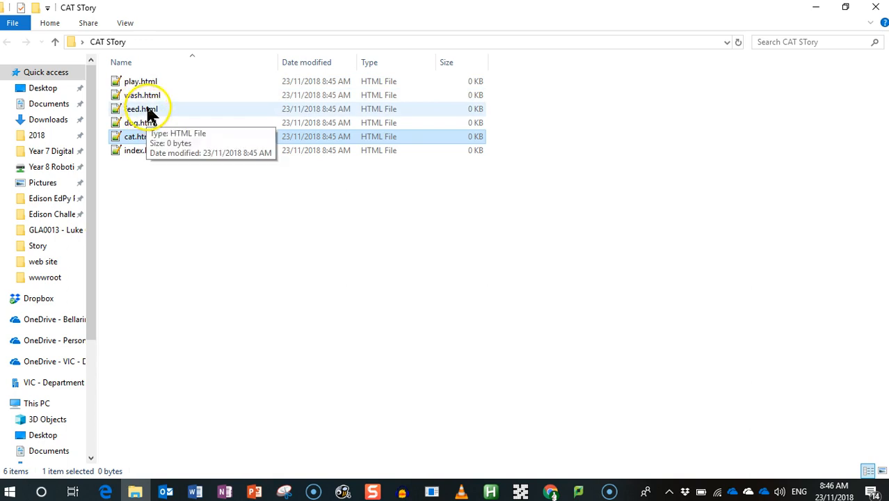
{"action": "left_click", "coordinate": [139, 80]}
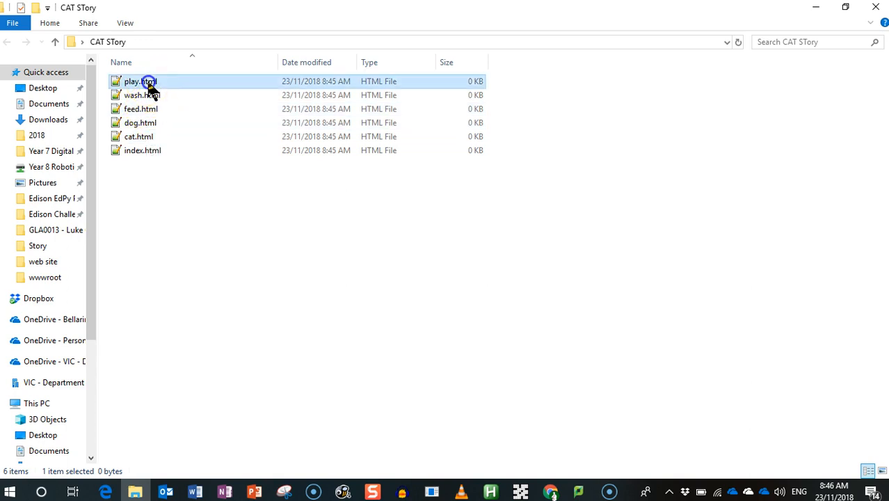
{"action": "left_click", "coordinate": [141, 94]}
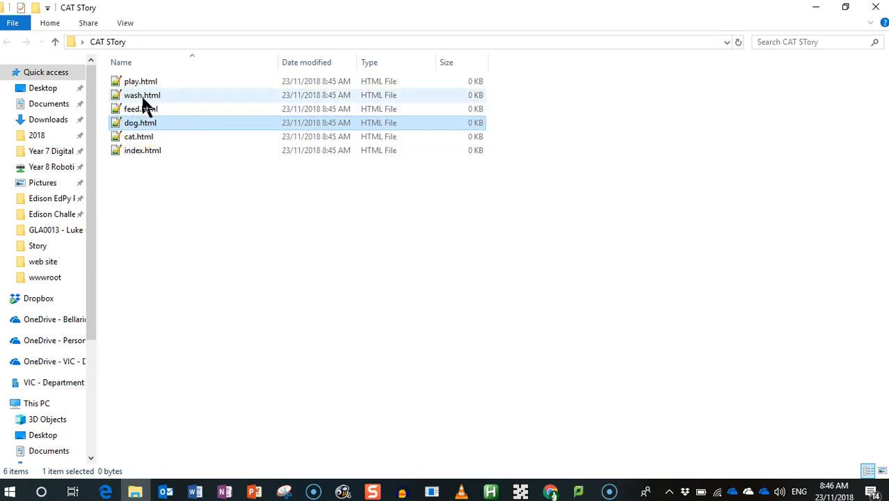
{"action": "right_click", "coordinate": [223, 278]}
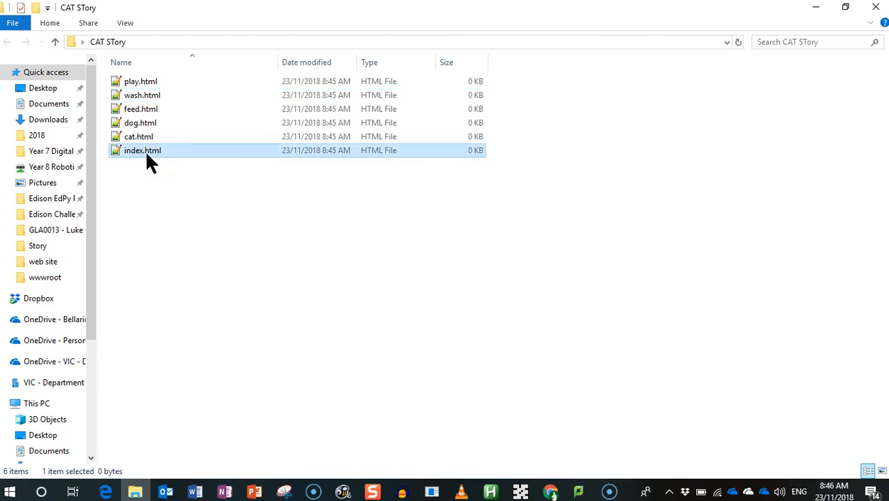
{"action": "right_click", "coordinate": [234, 327]}
{"action": "type", "text": "walk.html"}
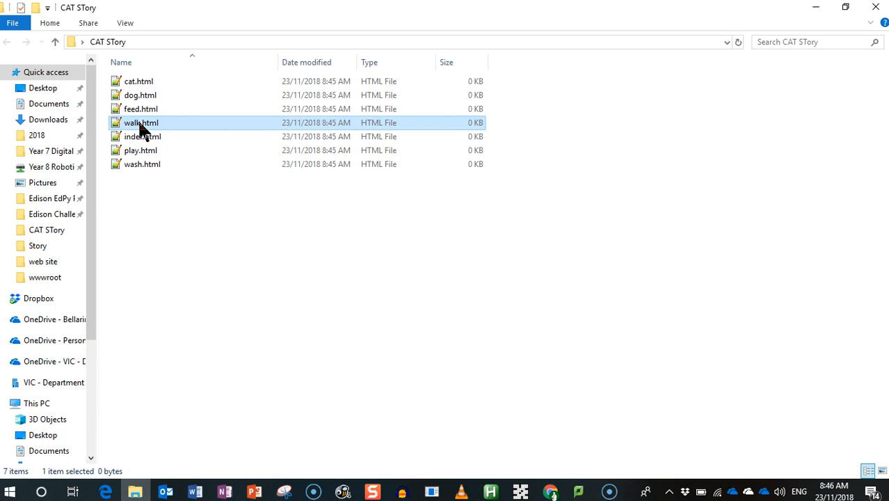
{"action": "mouse_move", "coordinate": [256, 214]}
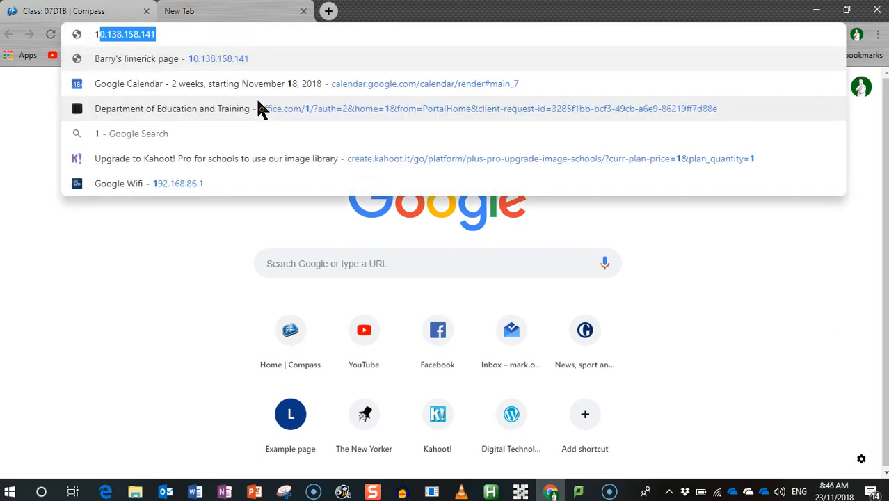
- Browse to the localhost Story example, view its page source and select all the code
{"action": "type", "text": "10/"}
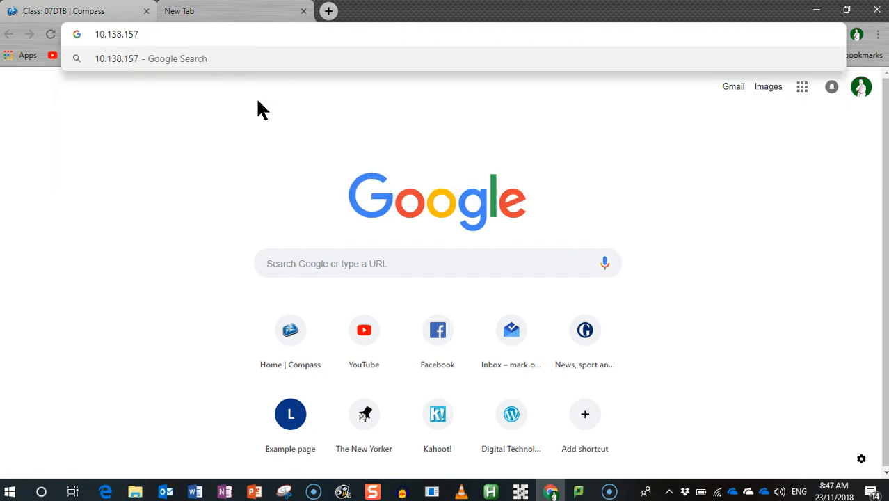
{"action": "type", "text": ".68"}
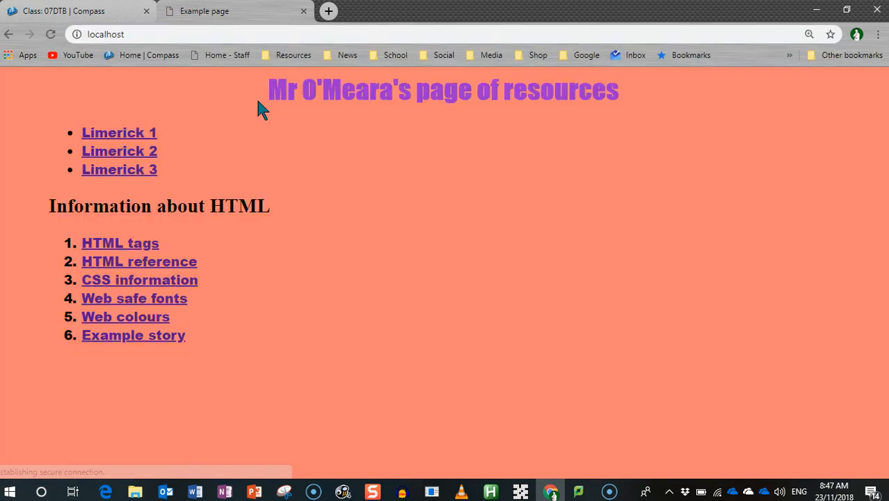
{"action": "mouse_move", "coordinate": [428, 189]}
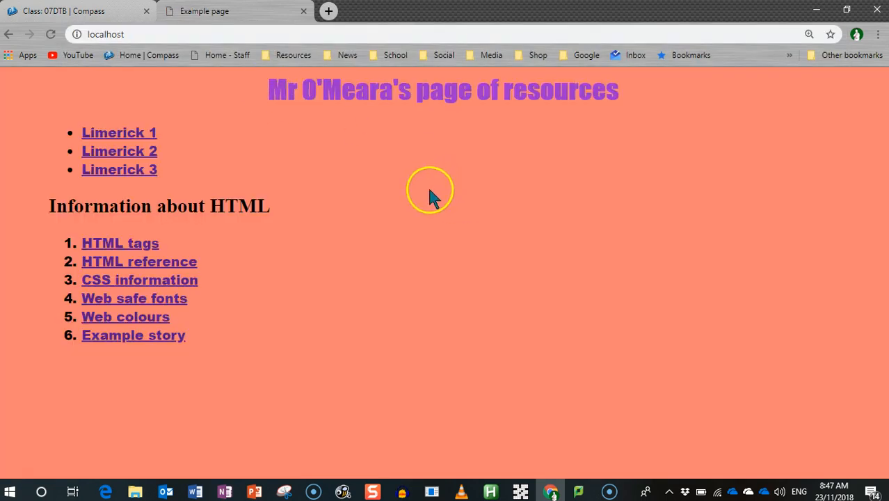
{"action": "mouse_move", "coordinate": [133, 334]}
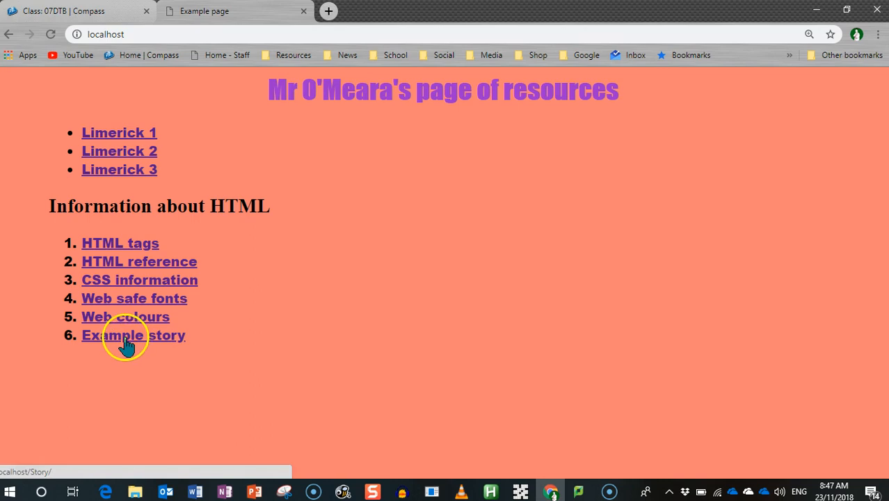
{"action": "left_click", "coordinate": [133, 334]}
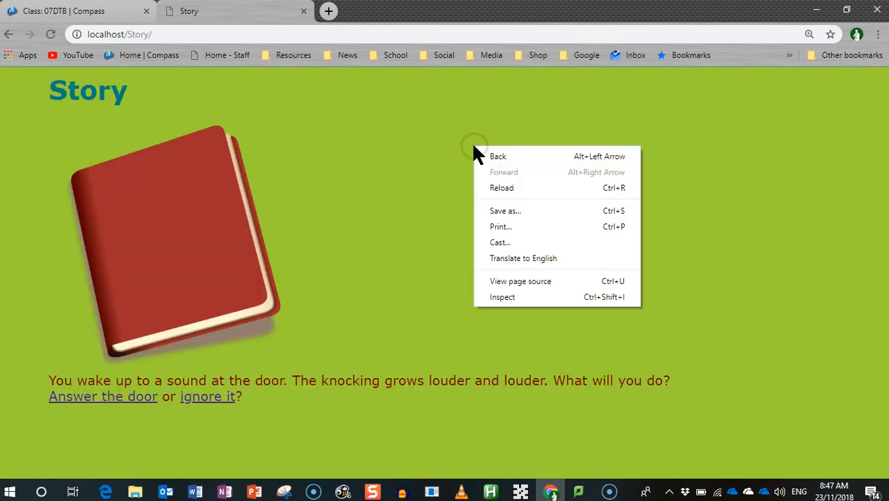
{"action": "left_click", "coordinate": [521, 281]}
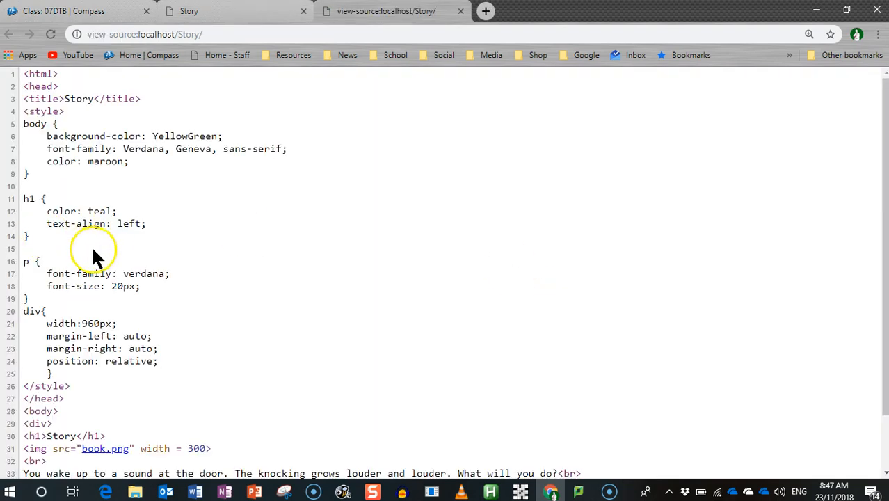
{"action": "mouse_move", "coordinate": [123, 222]}
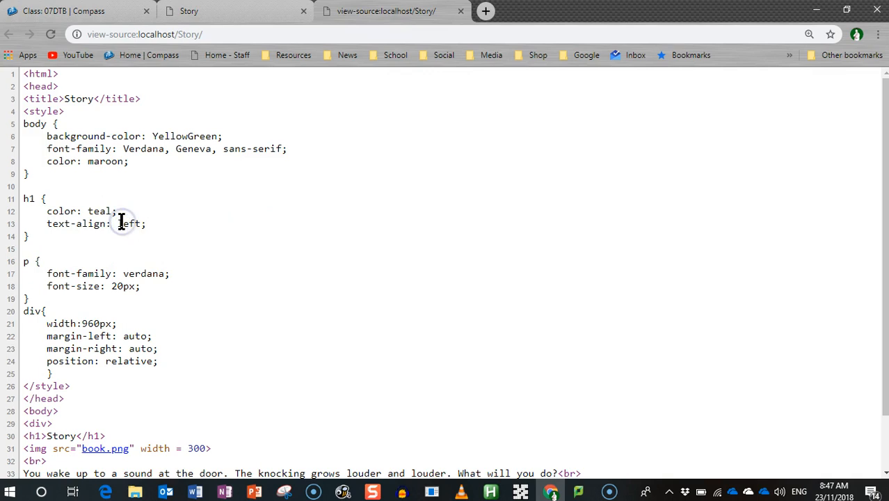
{"action": "key", "text": "ctrl+a"}
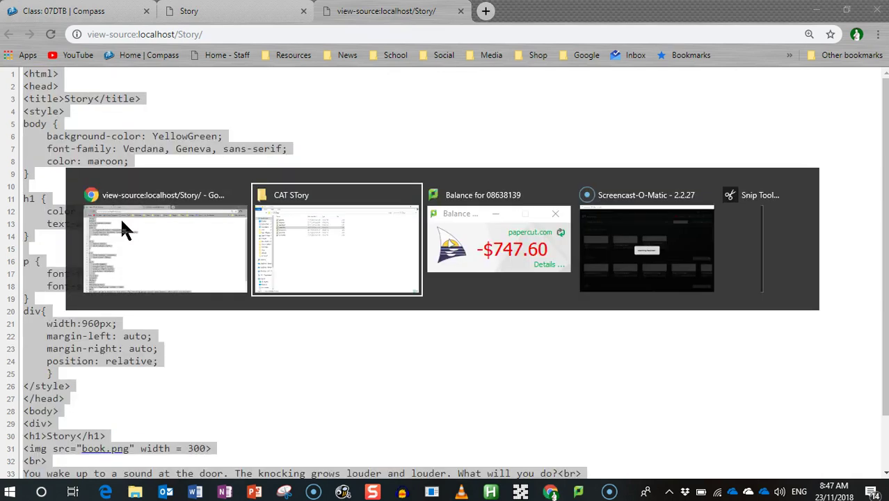
- Launch Notepad++ from Start search, reload index.html from disk and close its tab
{"action": "left_click", "coordinate": [336, 239]}
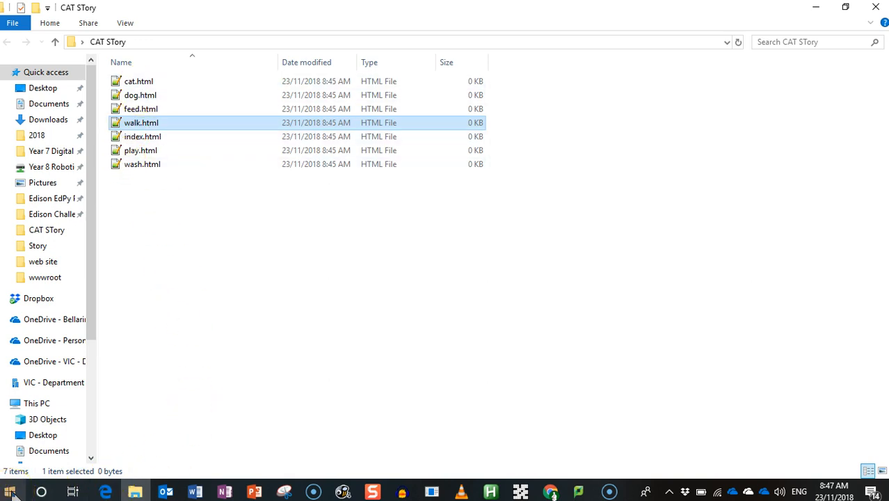
{"action": "left_click", "coordinate": [10, 491]}
{"action": "type", "text": "note"}
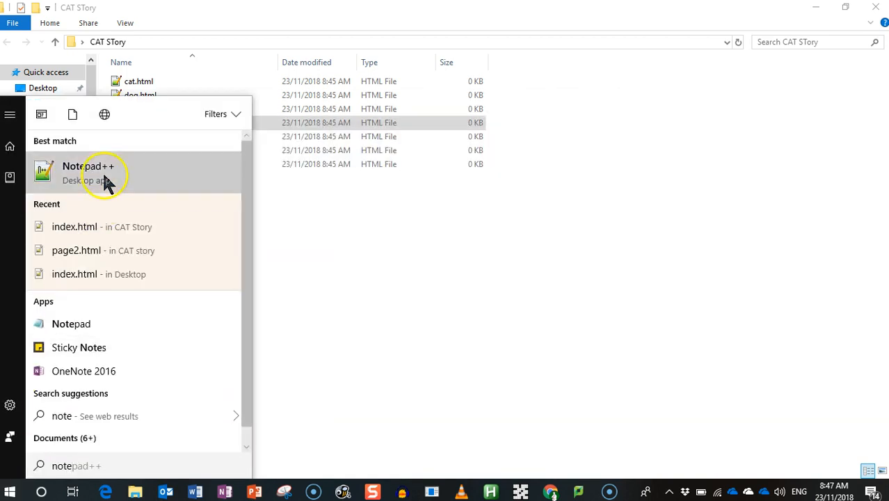
{"action": "left_click", "coordinate": [105, 172]}
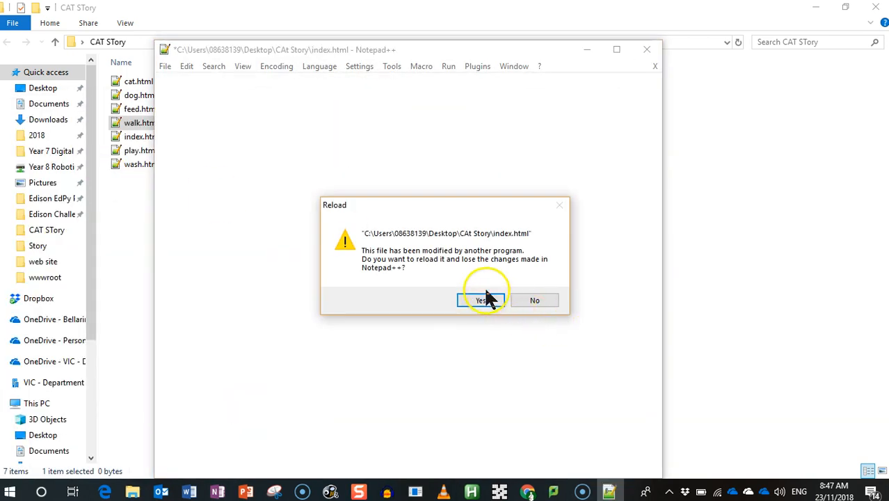
{"action": "left_click", "coordinate": [479, 300]}
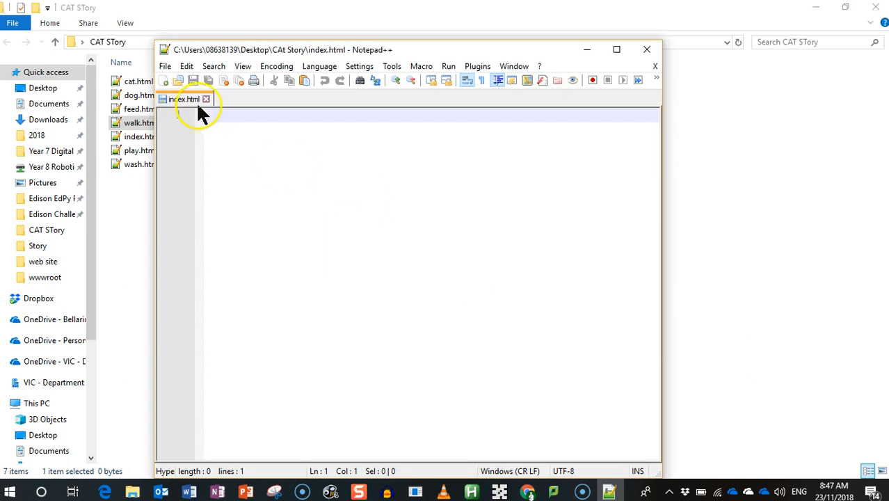
{"action": "left_click", "coordinate": [164, 79]}
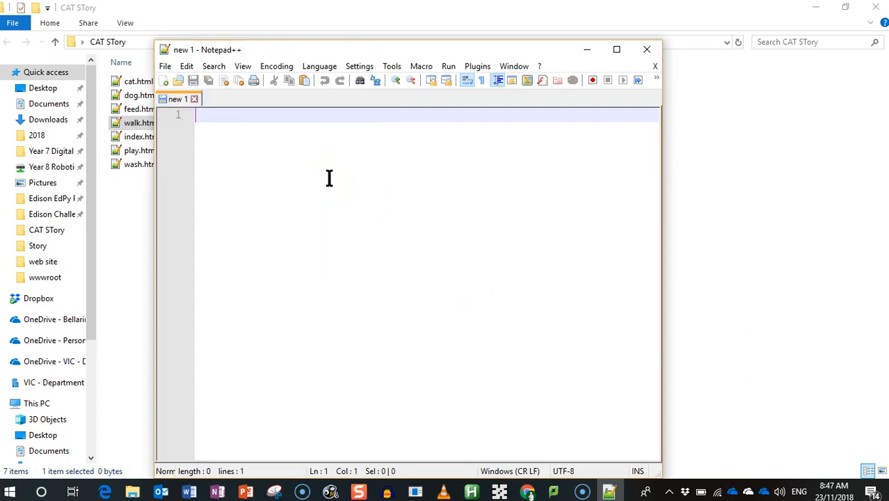
- Use File > Open to browse Desktop into the CAT STory folder for index.html
{"action": "left_click", "coordinate": [165, 67]}
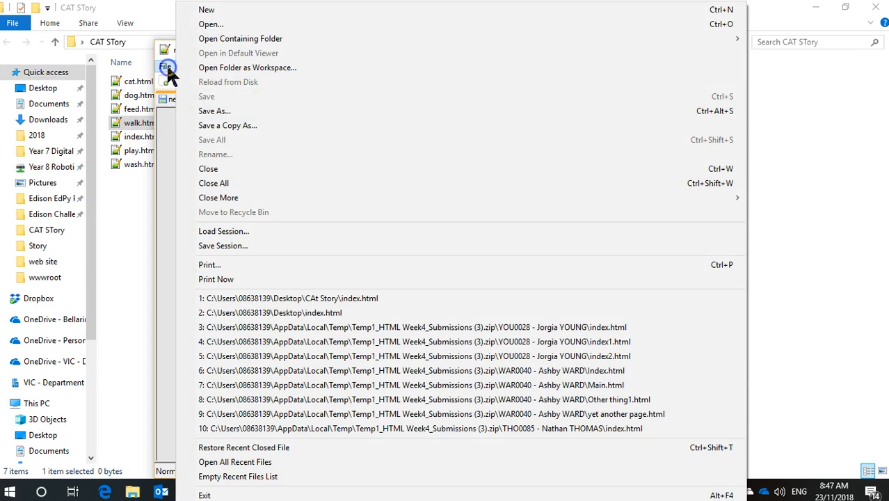
{"action": "left_click", "coordinate": [211, 23]}
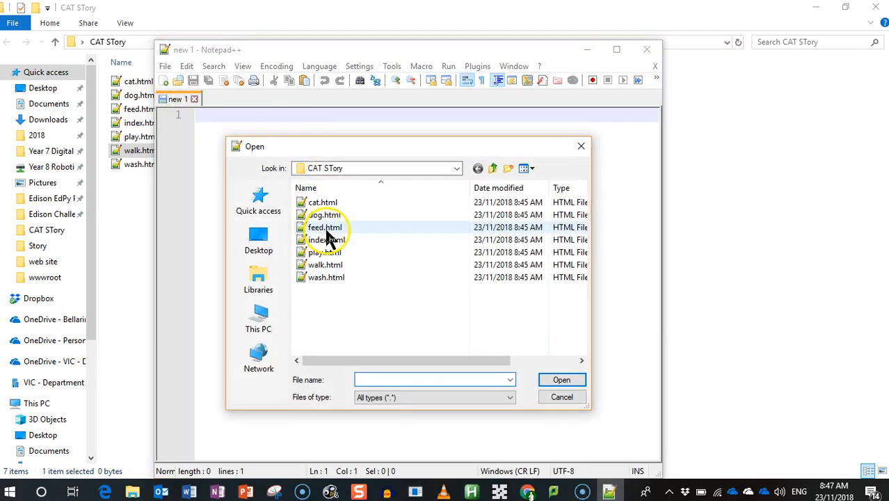
{"action": "left_click", "coordinate": [259, 240]}
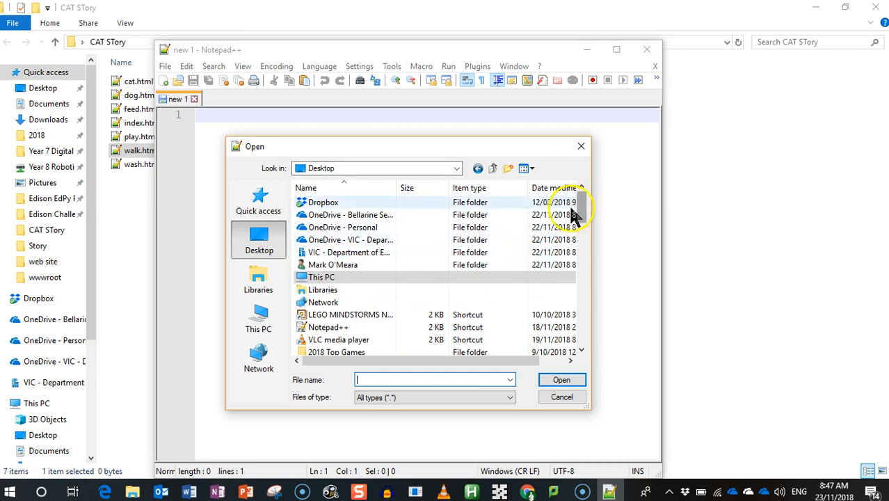
{"action": "scroll", "scroll_direction": "down", "scroll_amount": 3}
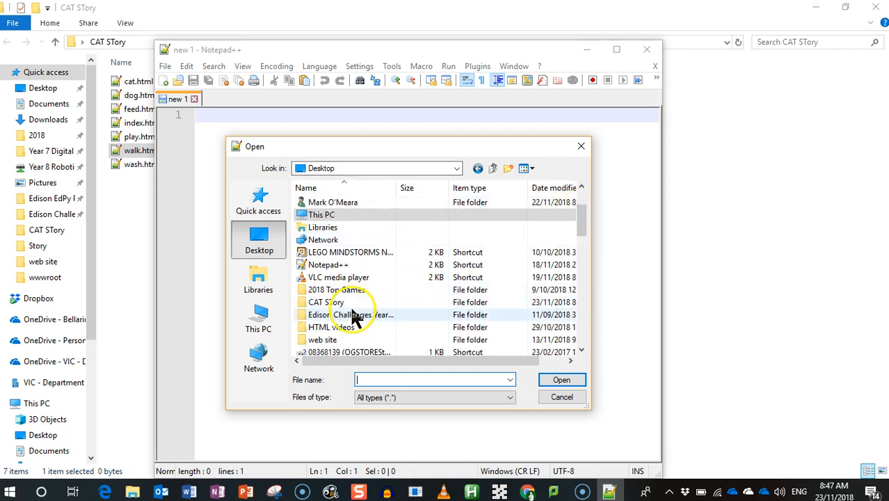
{"action": "double_click", "coordinate": [325, 302]}
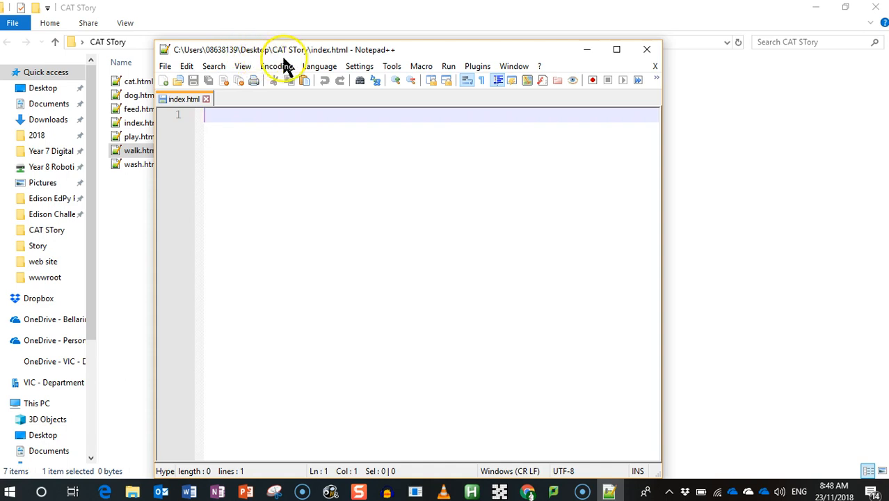
{"action": "mouse_move", "coordinate": [239, 133]}
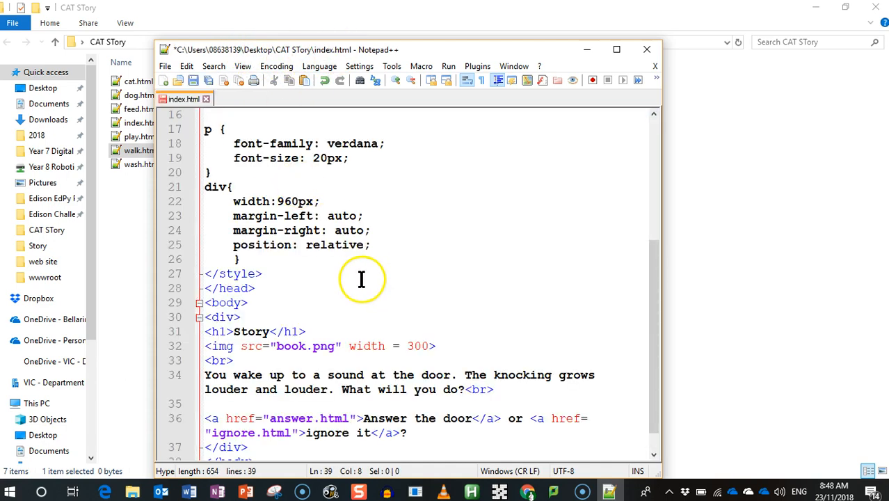
- Scroll through the pasted Story code in index.html and place the caret after the closing head tag
{"action": "scroll", "scroll_direction": "up", "scroll_amount": 3}
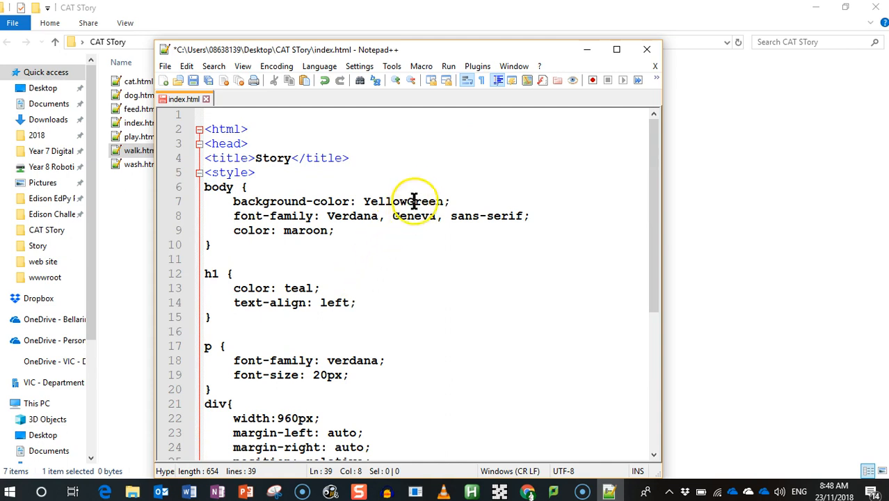
{"action": "scroll", "scroll_direction": "down", "scroll_amount": 3}
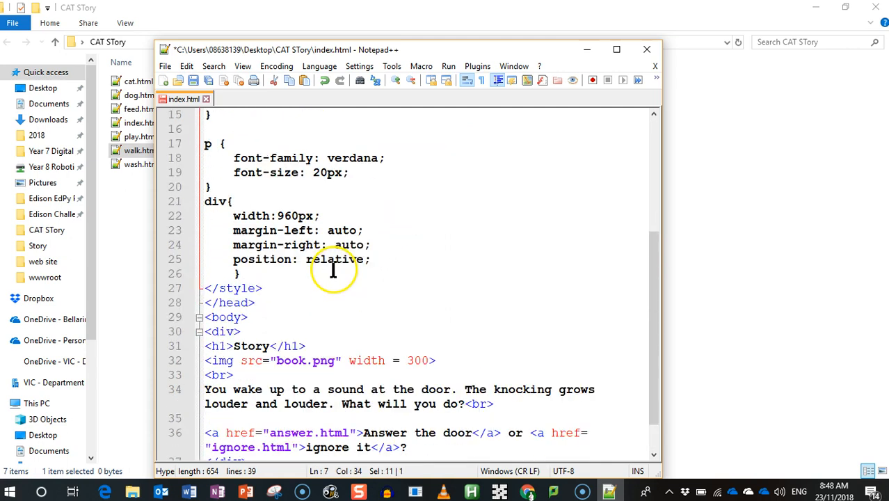
{"action": "scroll", "scroll_direction": "down", "scroll_amount": 3}
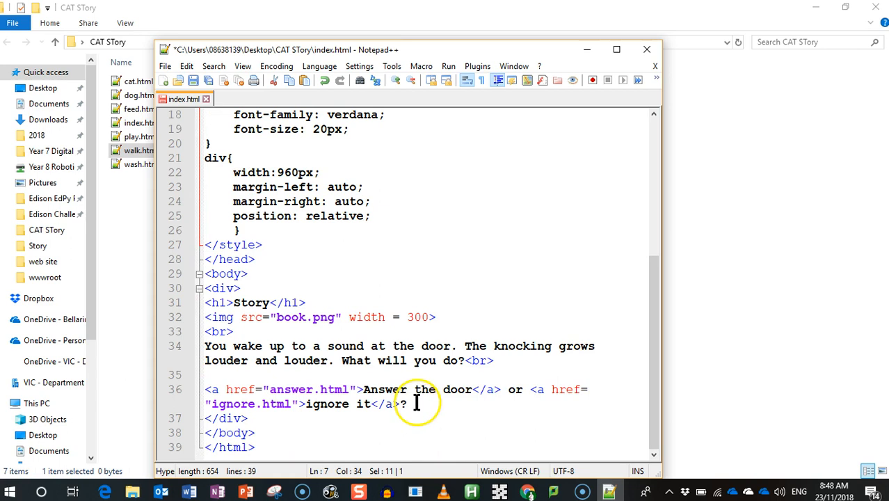
{"action": "mouse_move", "coordinate": [387, 345]}
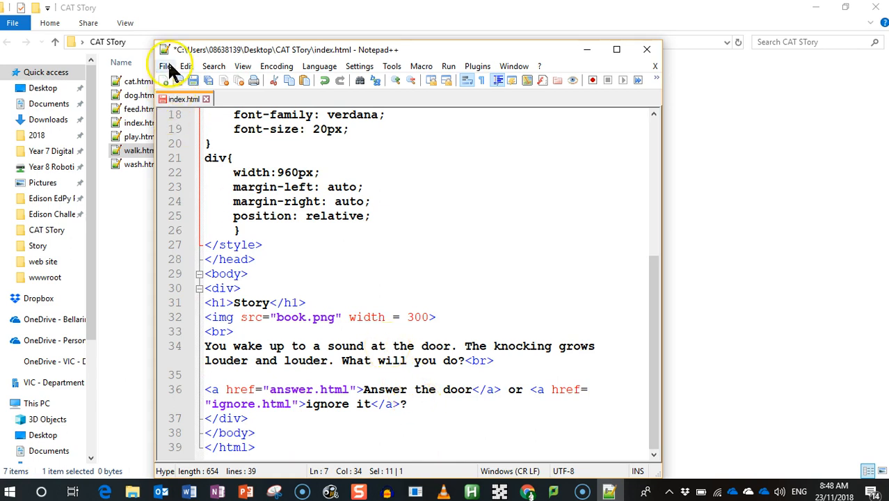
{"action": "left_click", "coordinate": [166, 67]}
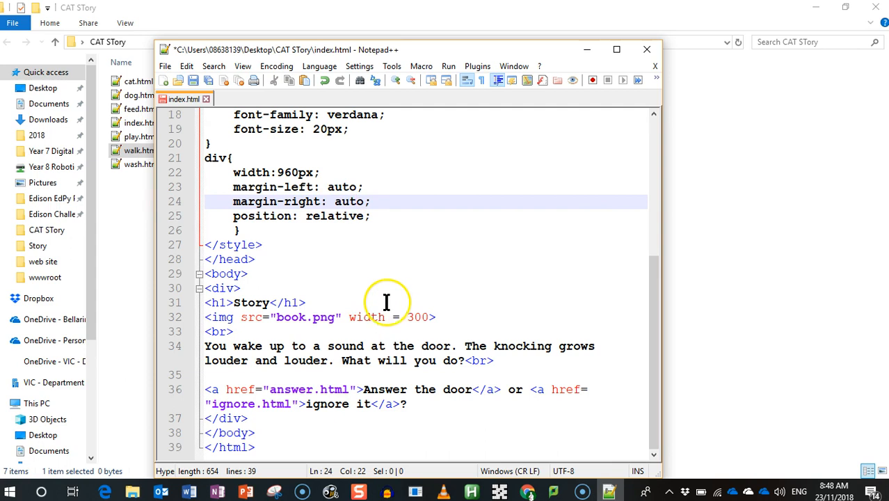
{"action": "left_click", "coordinate": [436, 259]}
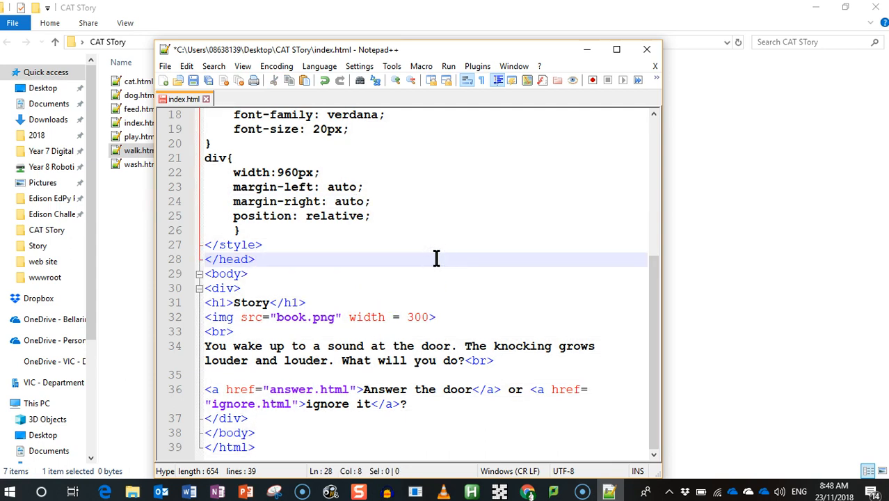
{"action": "mouse_move", "coordinate": [529, 181]}
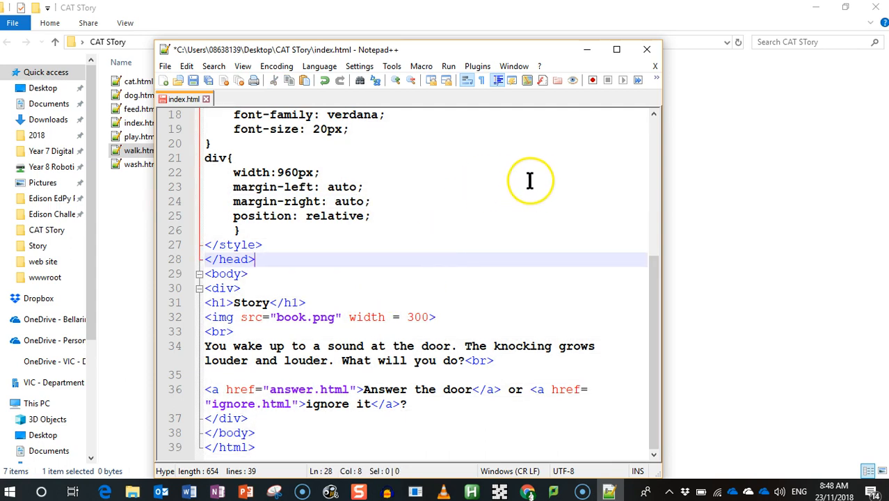
{"action": "mouse_move", "coordinate": [174, 150]}
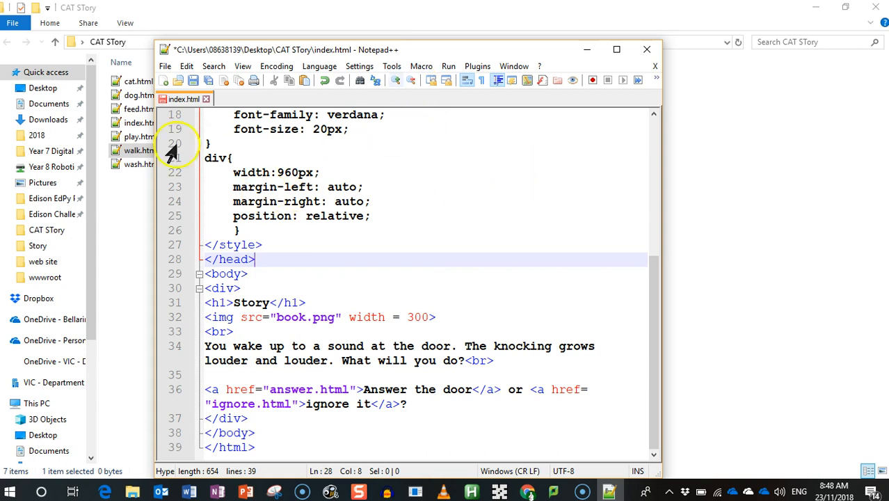
{"action": "mouse_move", "coordinate": [47, 230]}
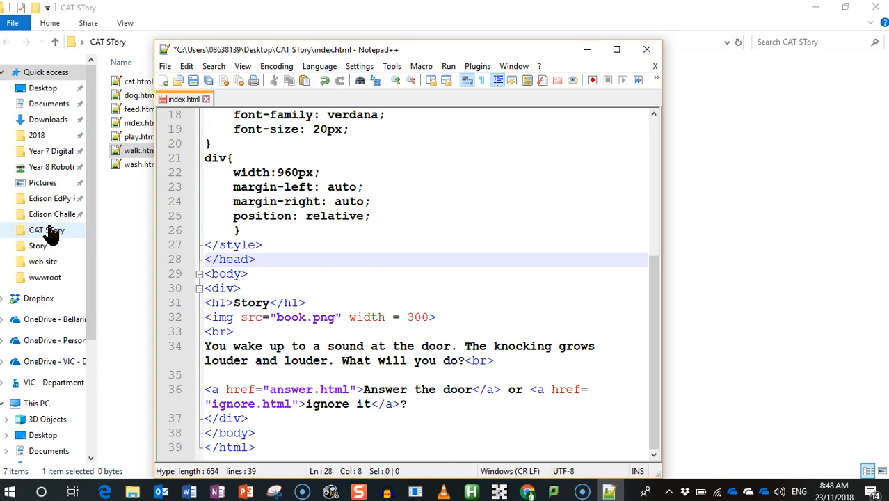
- Navigate the resources drive into Year 7 Digital Technology, Term 4, HTML videos folder
{"action": "scroll", "scroll_direction": "down", "scroll_amount": 3}
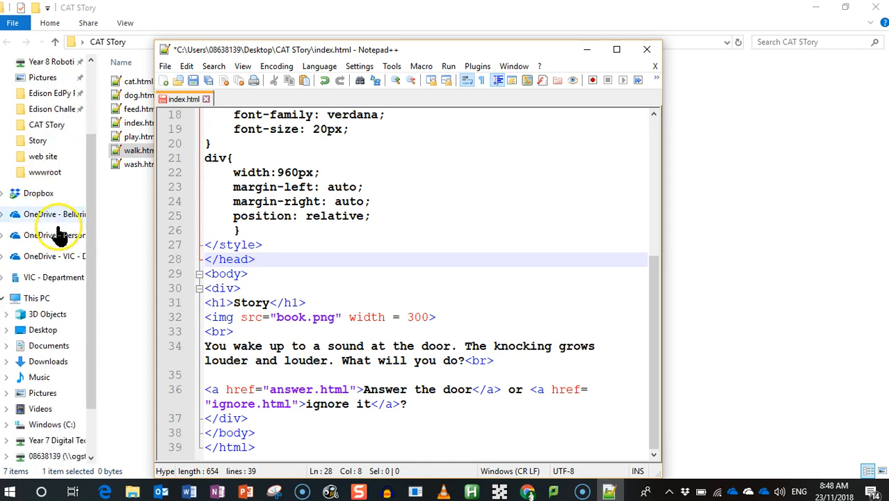
{"action": "scroll", "scroll_direction": "down", "scroll_amount": 3}
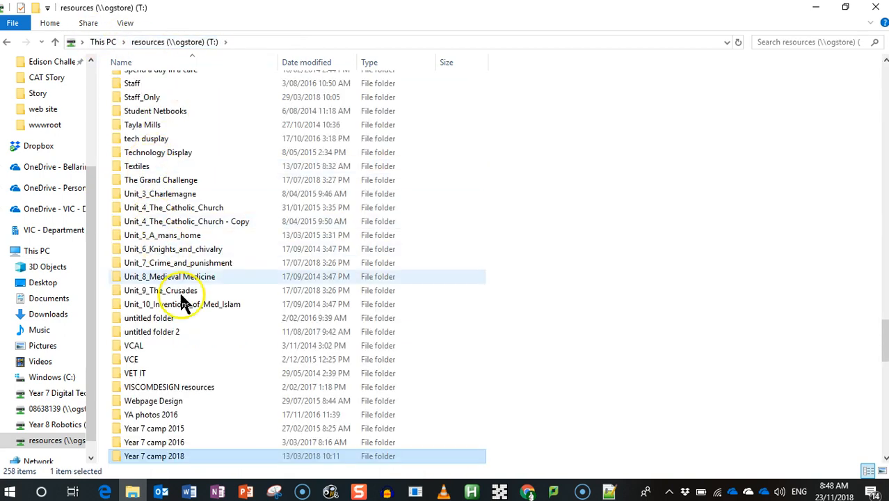
{"action": "double_click", "coordinate": [57, 392]}
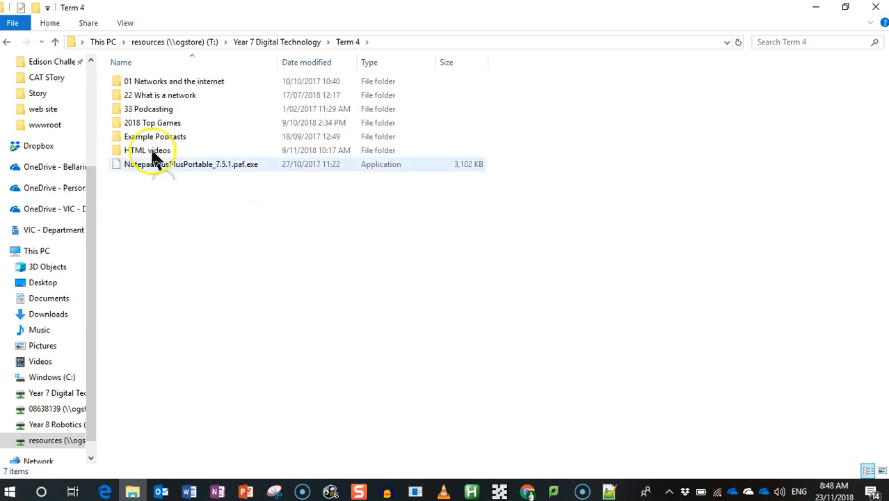
{"action": "double_click", "coordinate": [150, 150]}
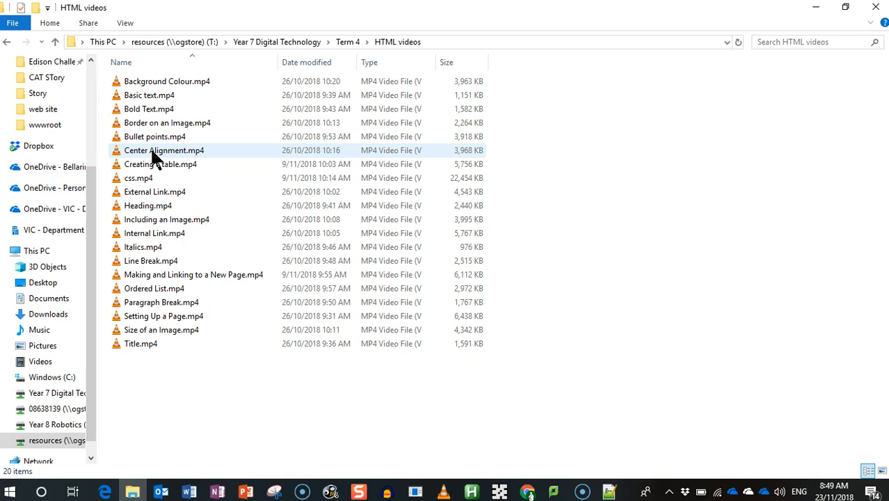
{"action": "mouse_move", "coordinate": [572, 264]}
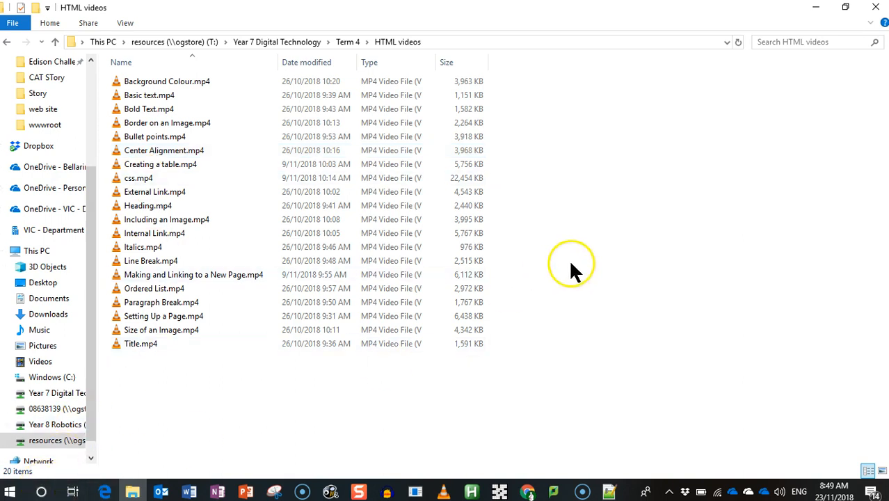
{"action": "mouse_move", "coordinate": [647, 492]}
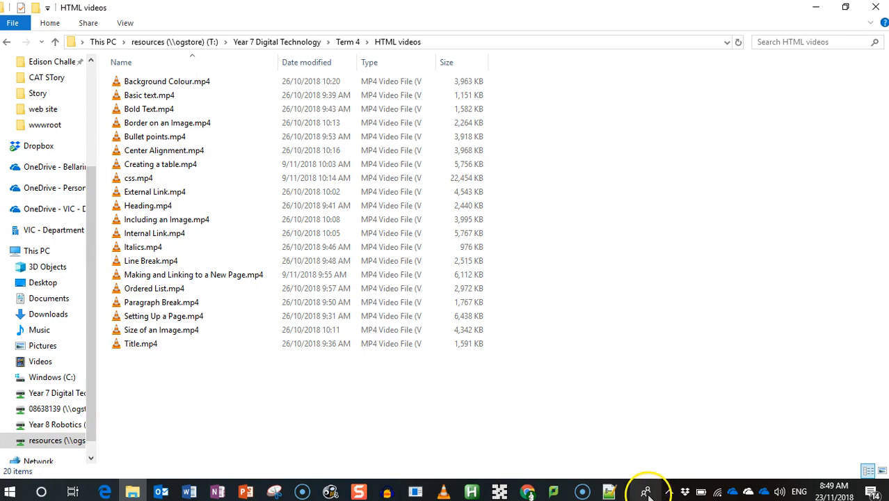